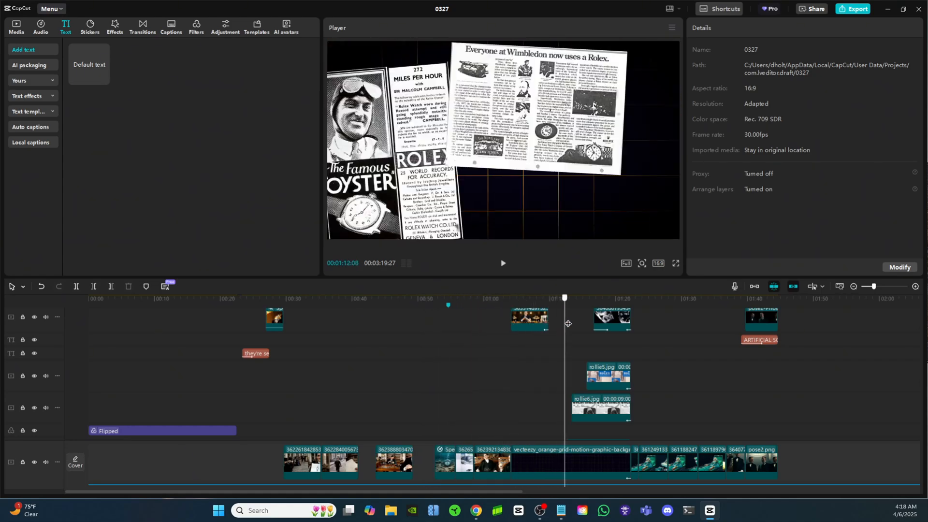
Step: Preview the CapCut timeline around the ARTIFICIAL SCARCITY title and the 48-second mark
left_click(752, 311)
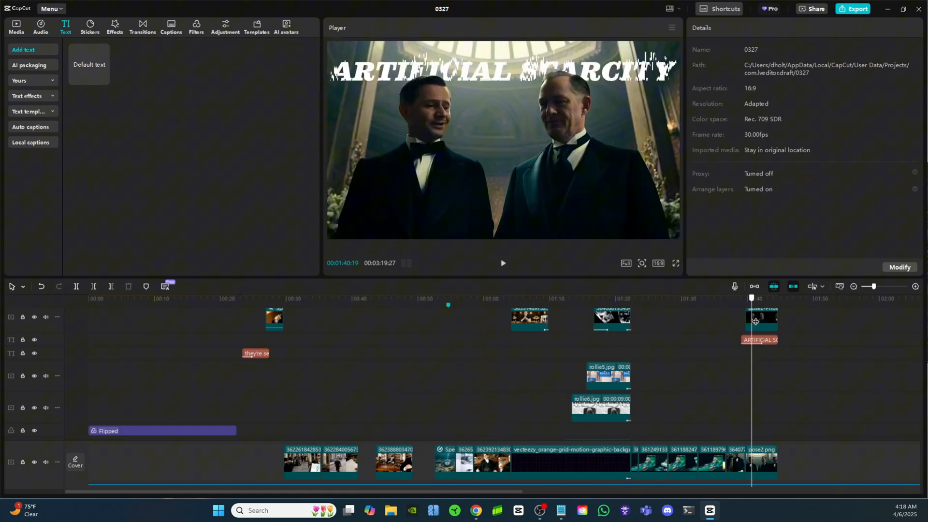
left_click(593, 297)
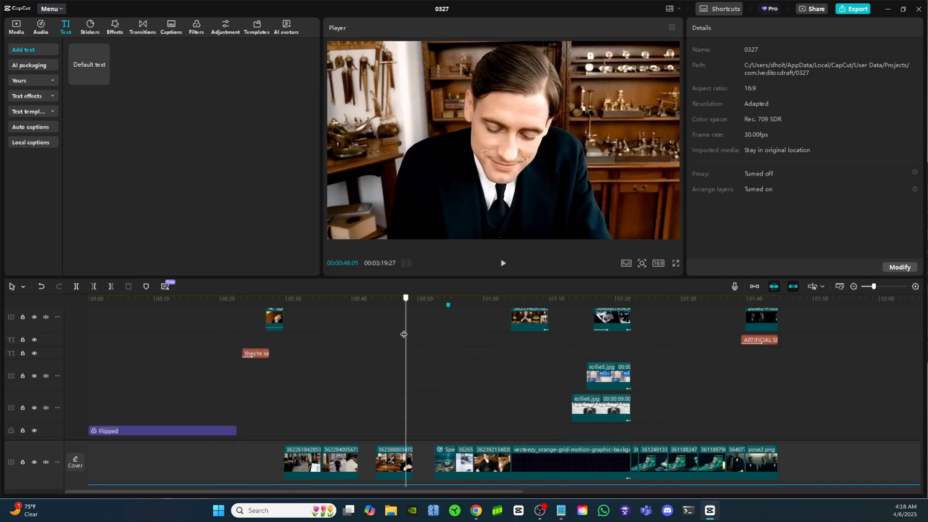
left_click(249, 298)
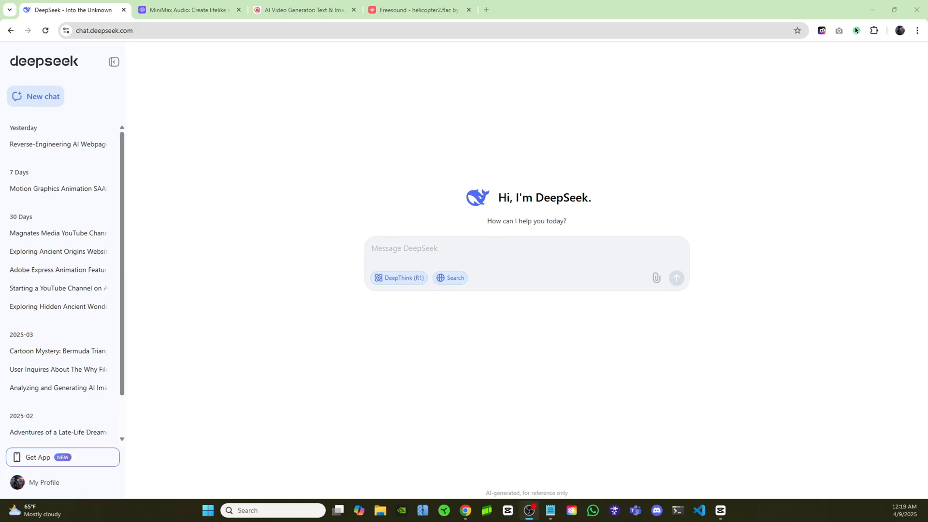
mouse_move(373, 154)
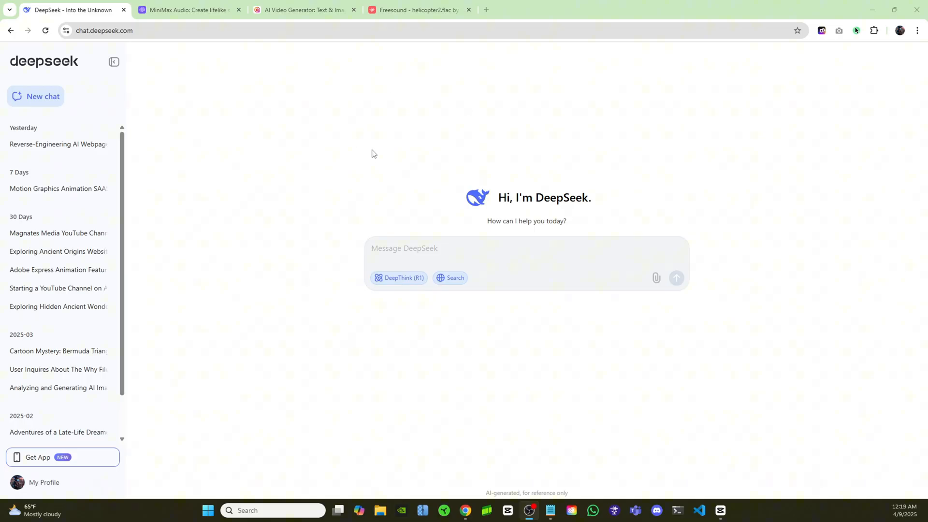
mouse_move(303, 127)
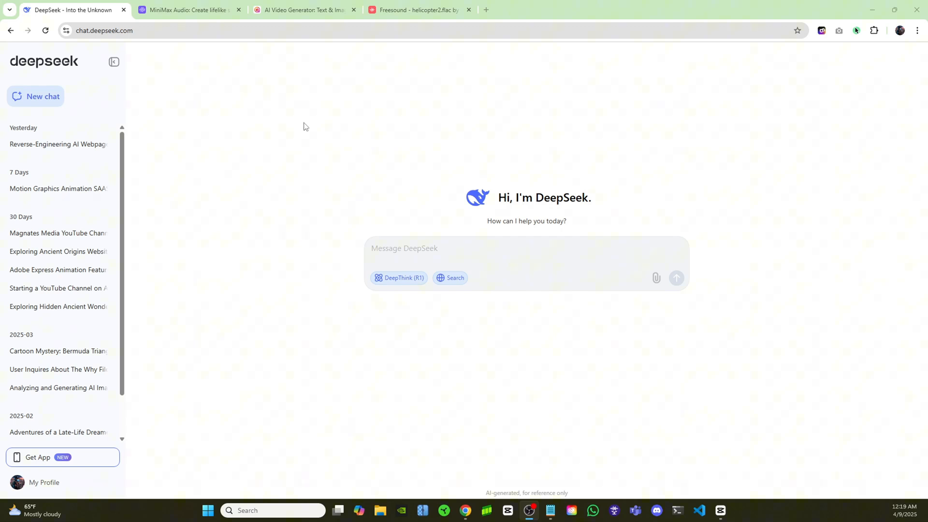
Step: Ask DeepSeek for 10 documentary ideas in the style of Magnates
type("Give me 10 different ideas for documentaries in the style of Magnates")
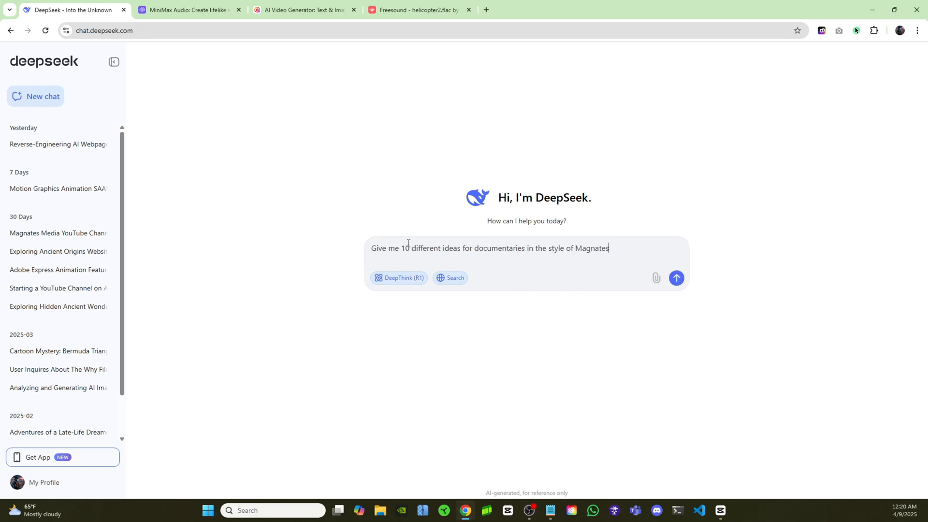
left_click(676, 278)
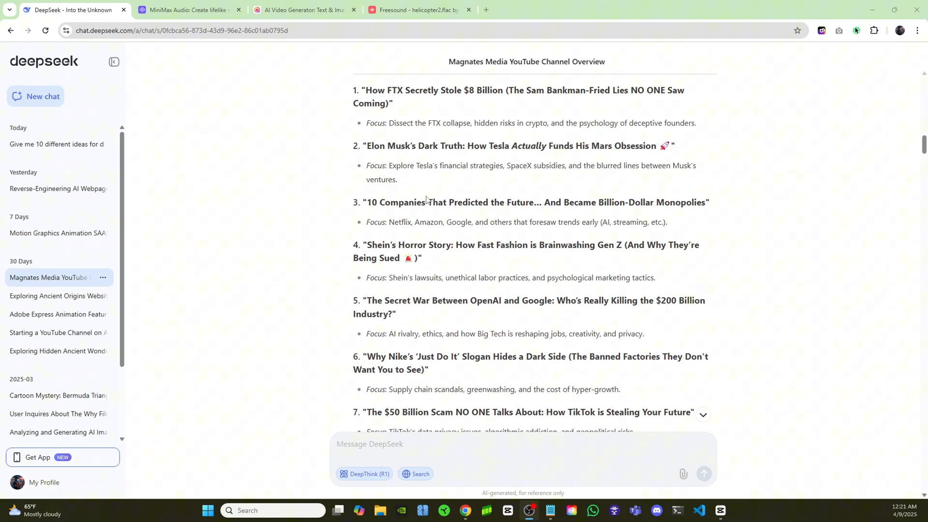
scroll("down", 3)
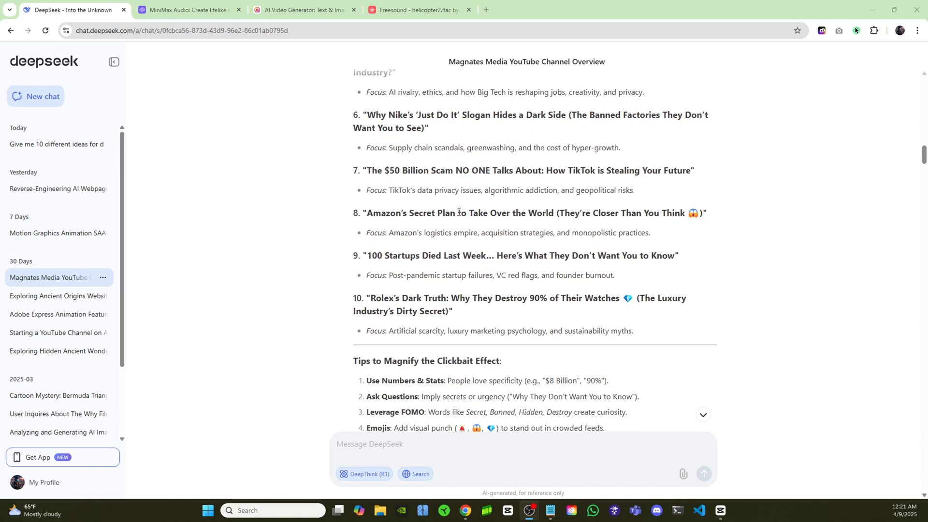
mouse_move(333, 371)
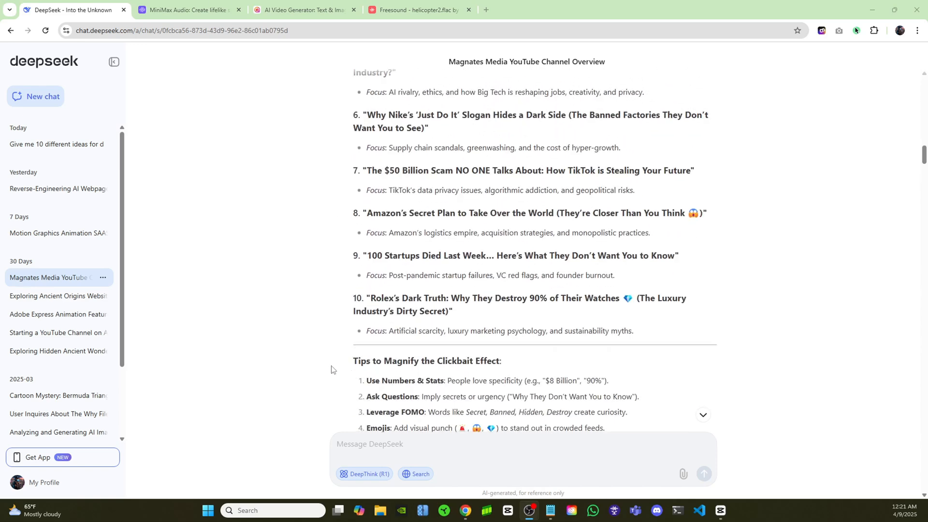
Step: Copy the Rolex idea's title and request a full script for it from DeepSeek
left_click_drag(372, 298, 441, 297)
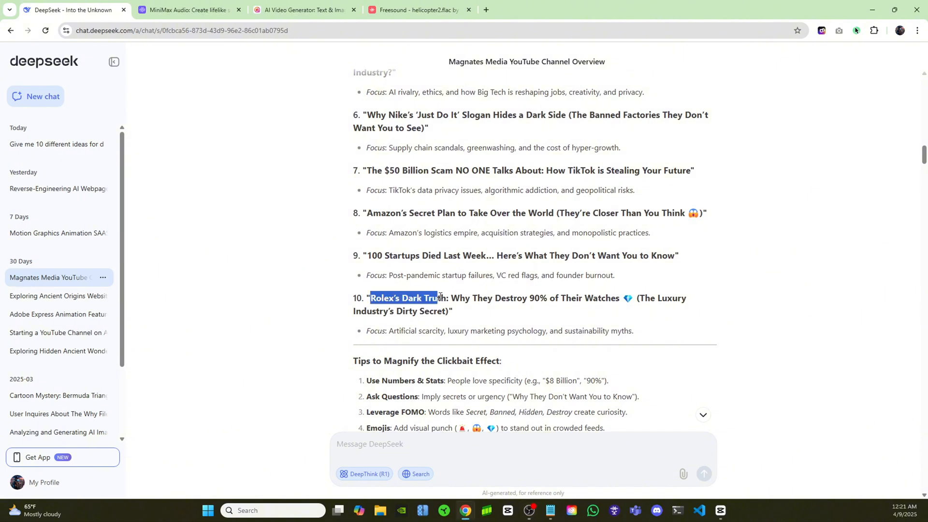
left_click_drag(437, 298, 675, 298)
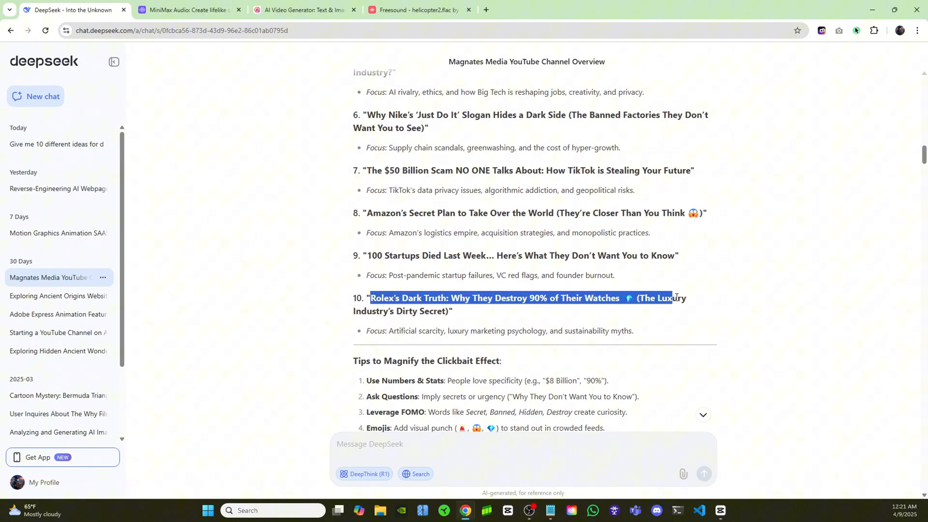
right_click(415, 309)
type("Can you write the script for this")
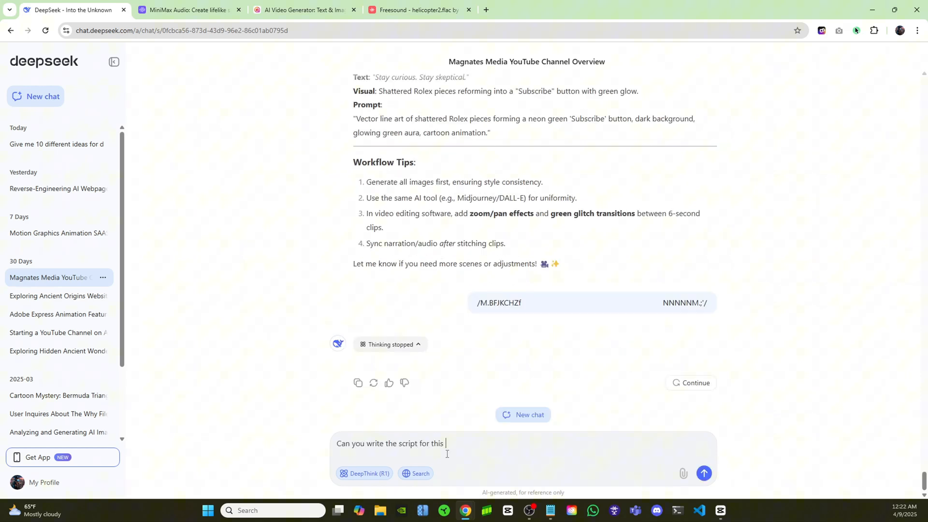
left_click(704, 473)
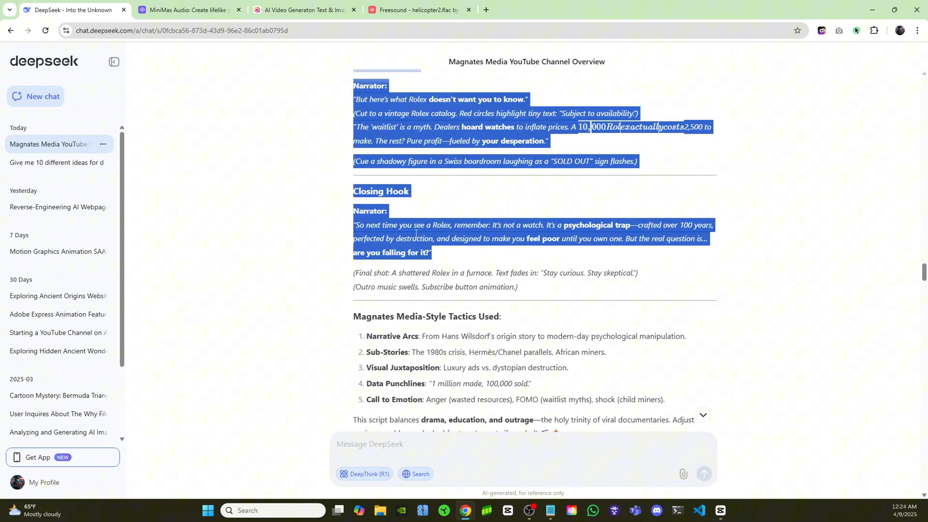
Step: Paste the script into a blank Notepad tab and select the opening Narrator paragraph for MiniMax
right_click(344, 359)
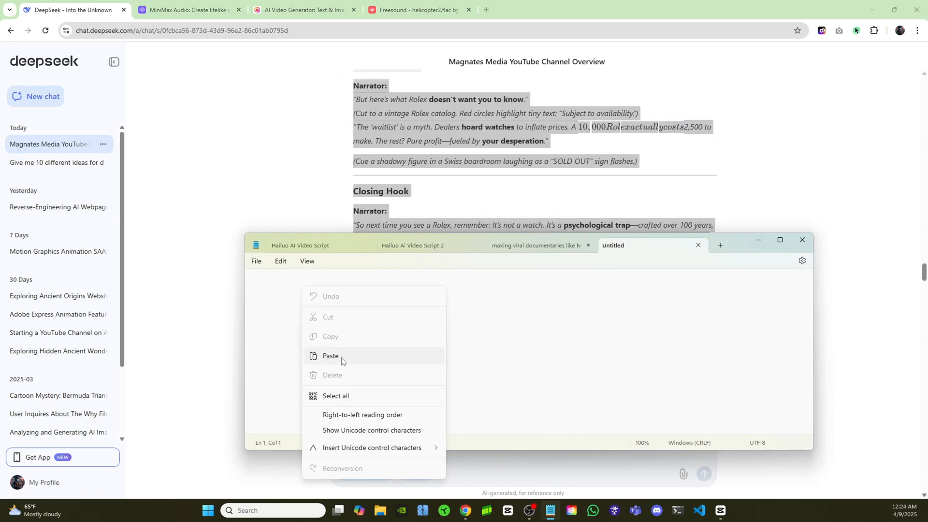
left_click(330, 356)
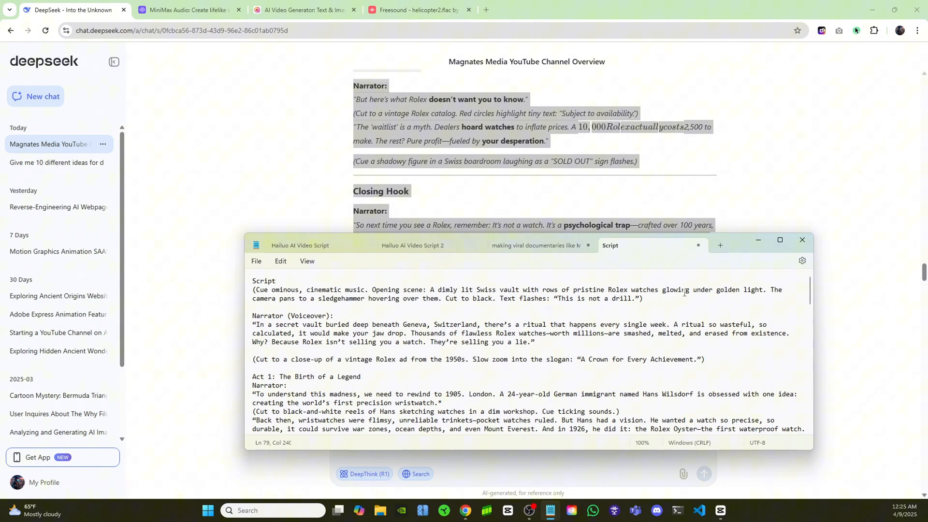
mouse_move(476, 369)
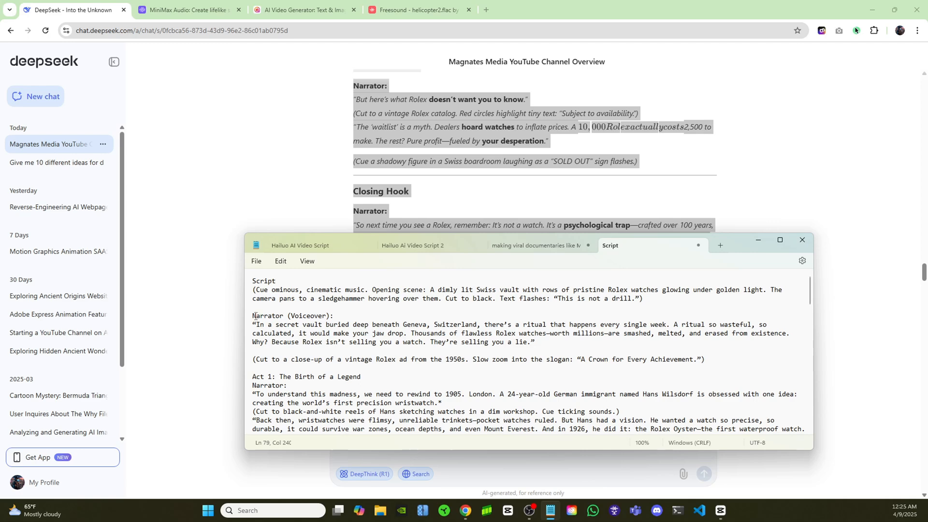
left_click_drag(252, 323, 534, 342)
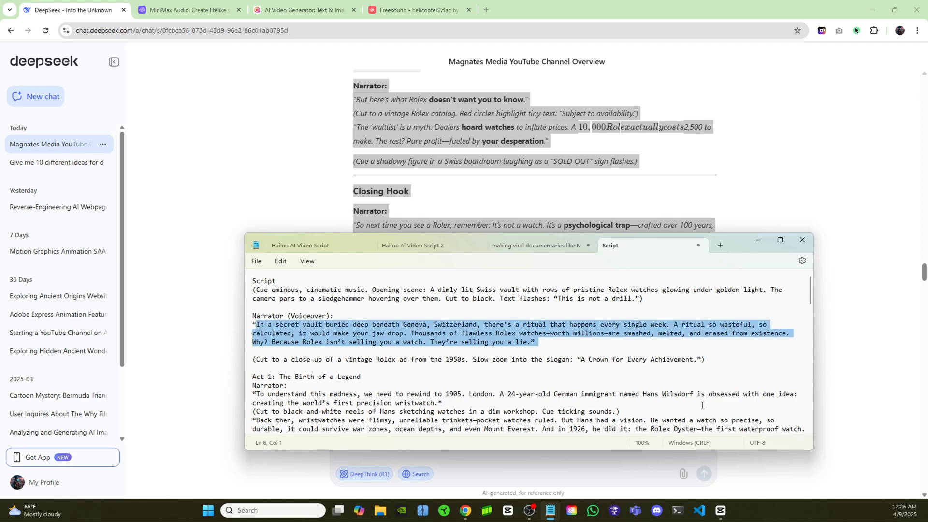
left_click(199, 10)
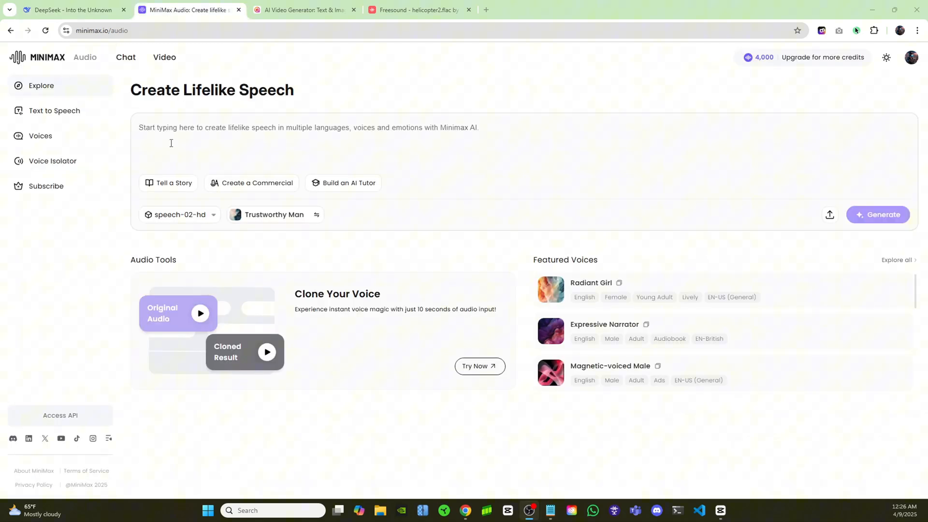
mouse_move(486, 325)
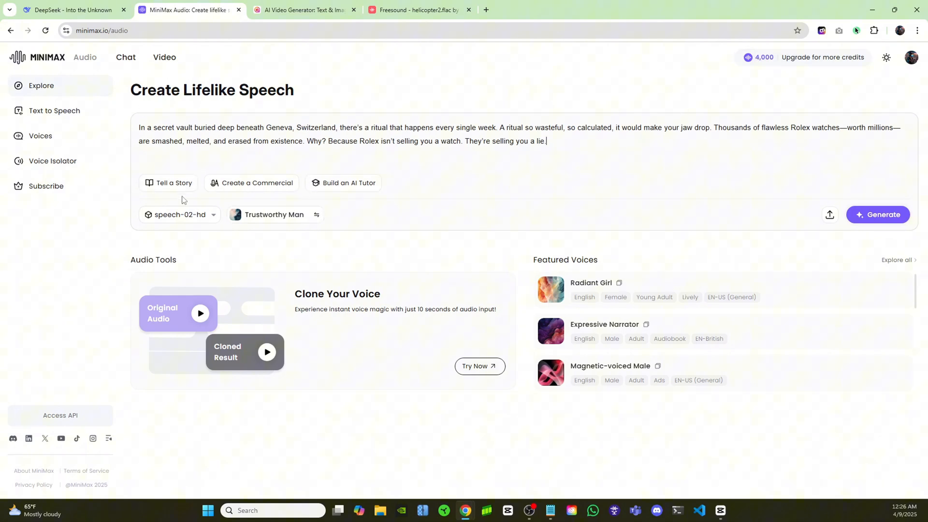
mouse_move(395, 218)
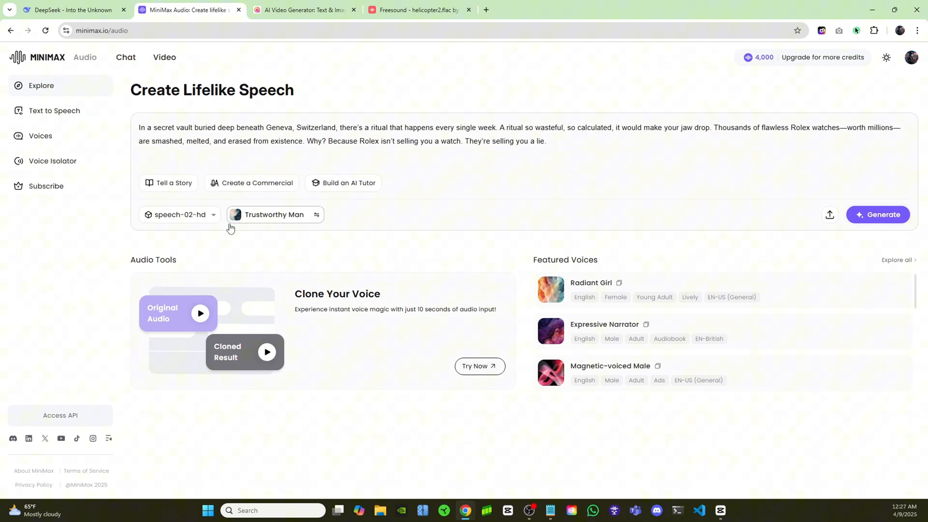
Step: Filter the voice library to EN-British and choose Wise Scholar as the narrator
left_click(320, 215)
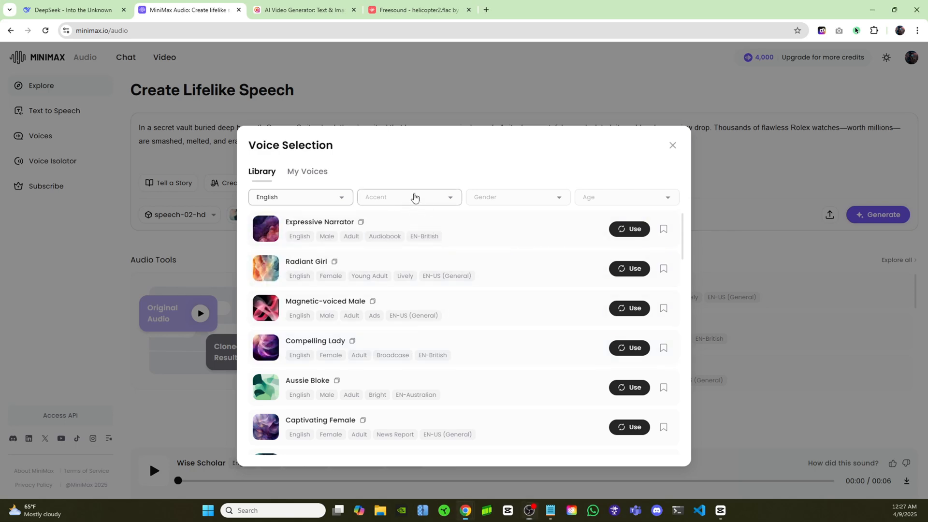
left_click(410, 197)
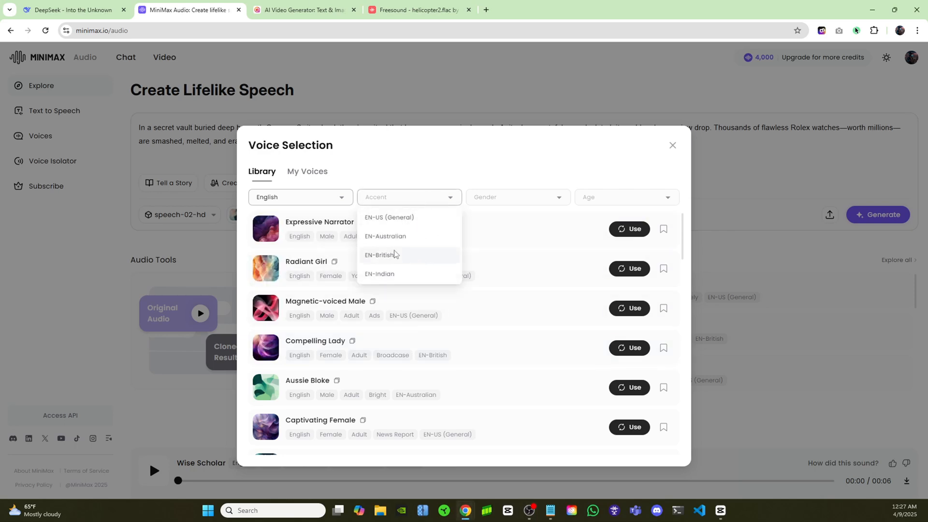
left_click(380, 255)
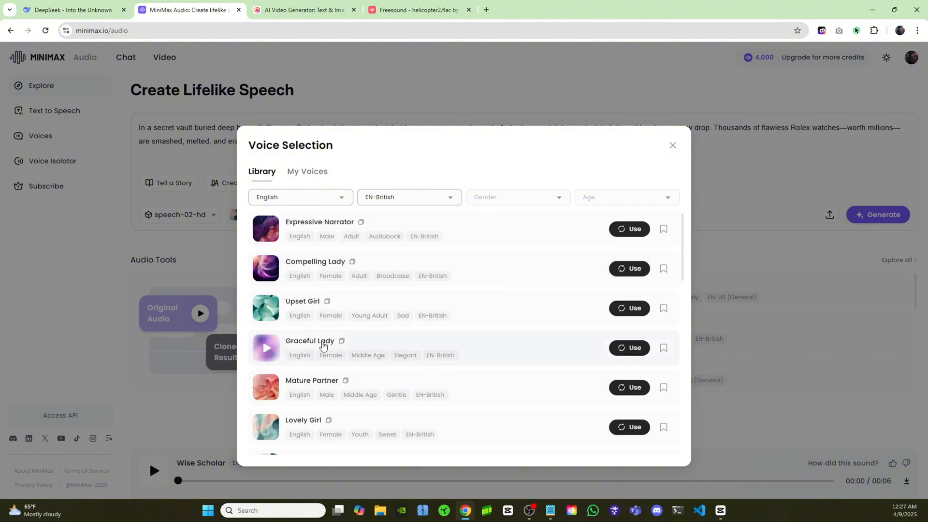
scroll("down", 3)
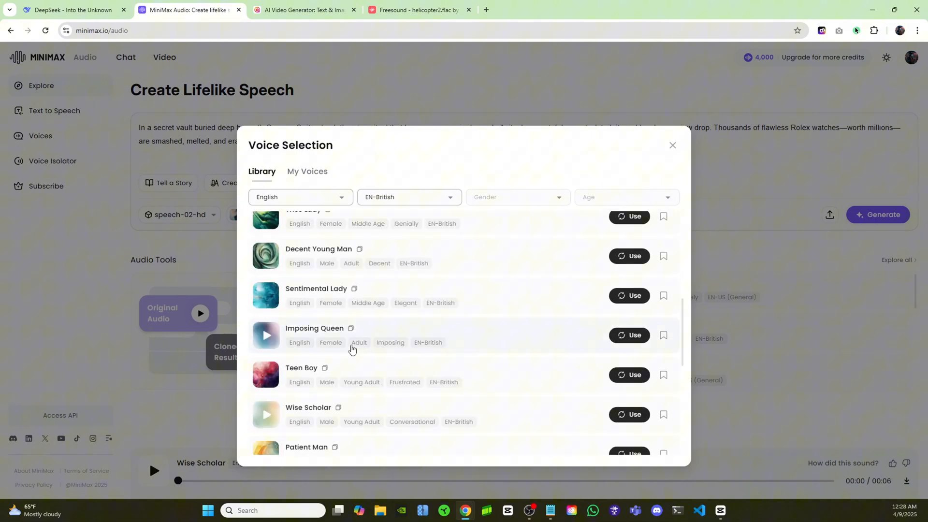
scroll("down", 3)
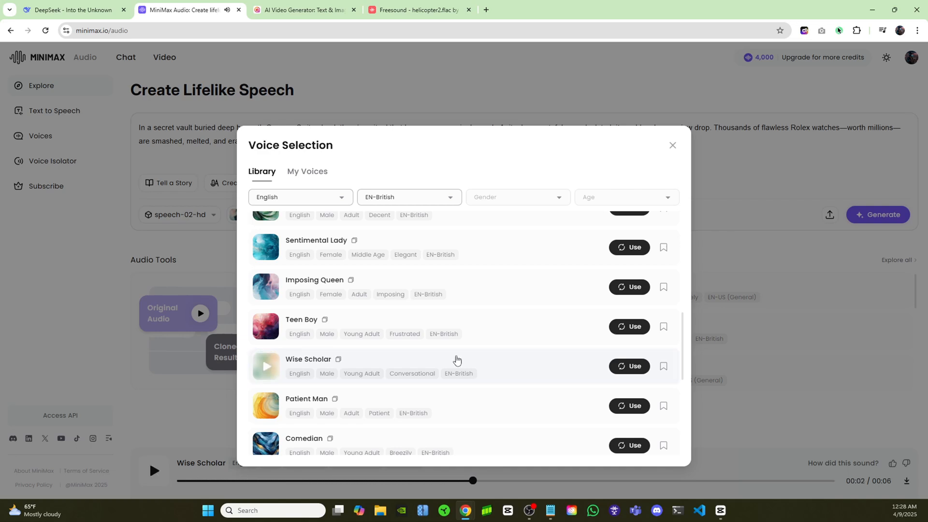
left_click(628, 367)
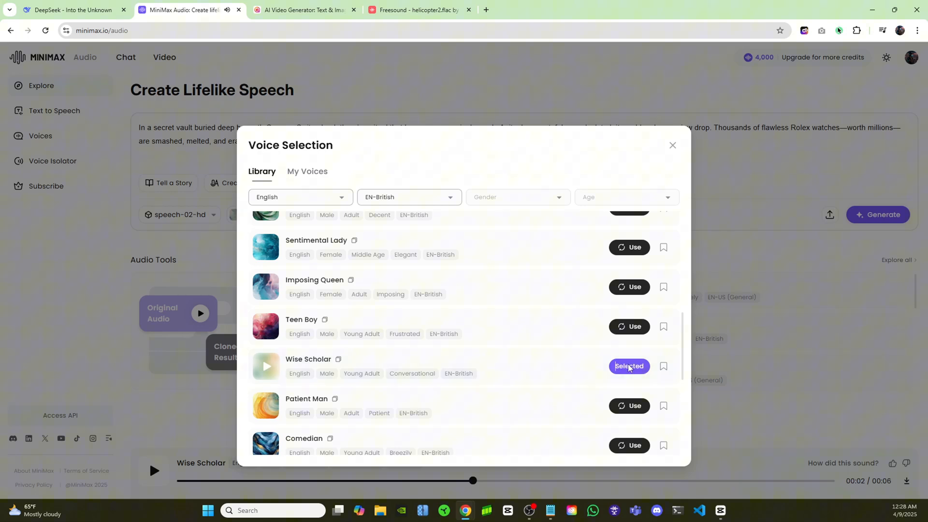
left_click(673, 146)
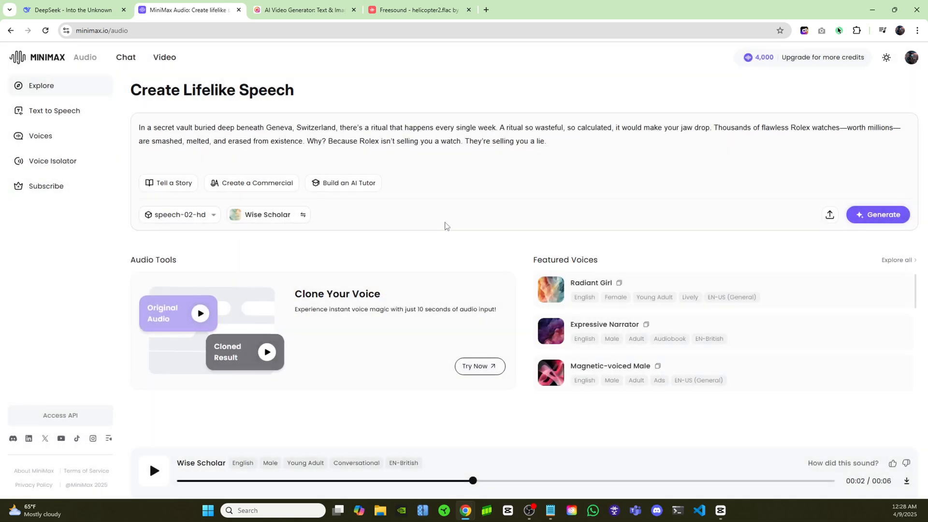
mouse_move(889, 225)
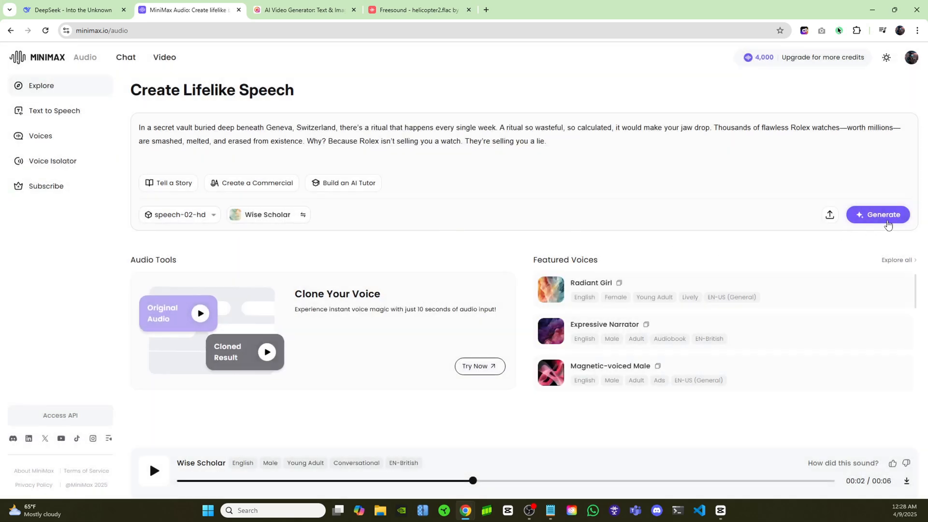
Step: Generate the Wise Scholar narration of the opening script, then move to Hailuo AI
left_click(54, 110)
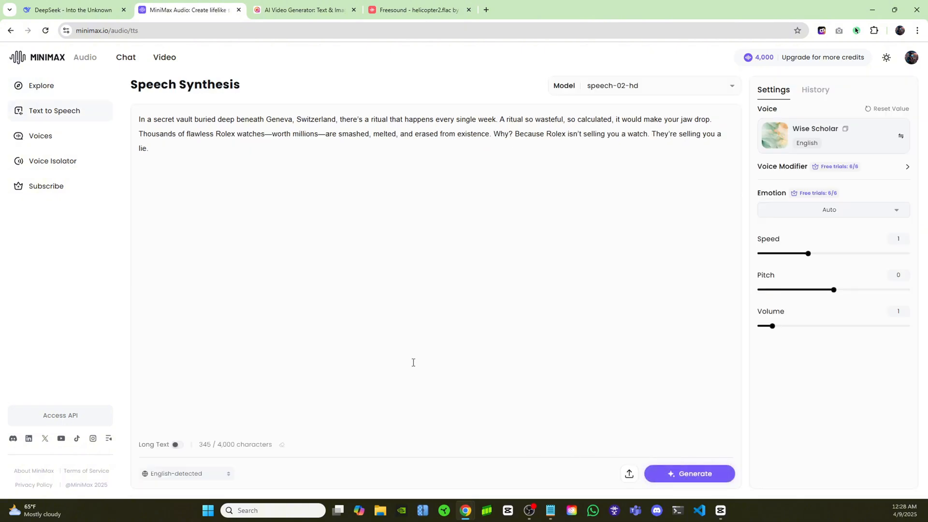
left_click(690, 473)
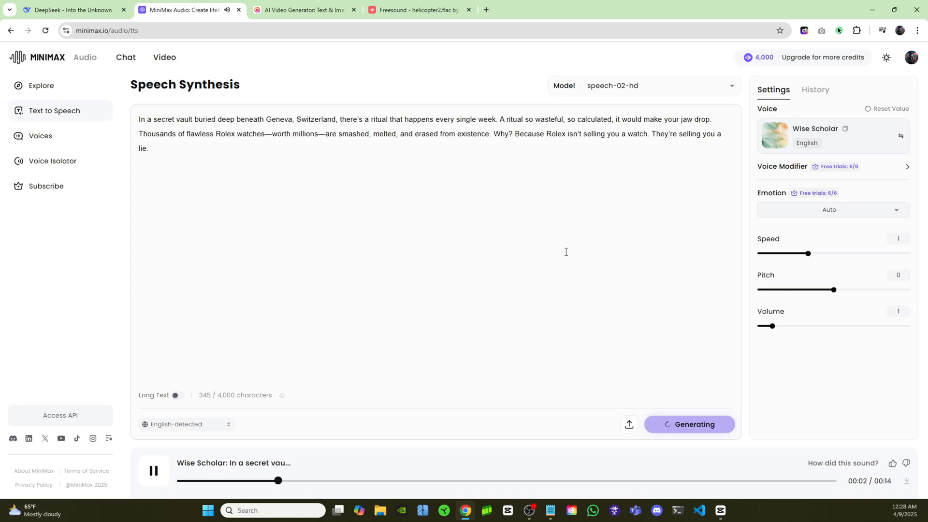
mouse_move(483, 186)
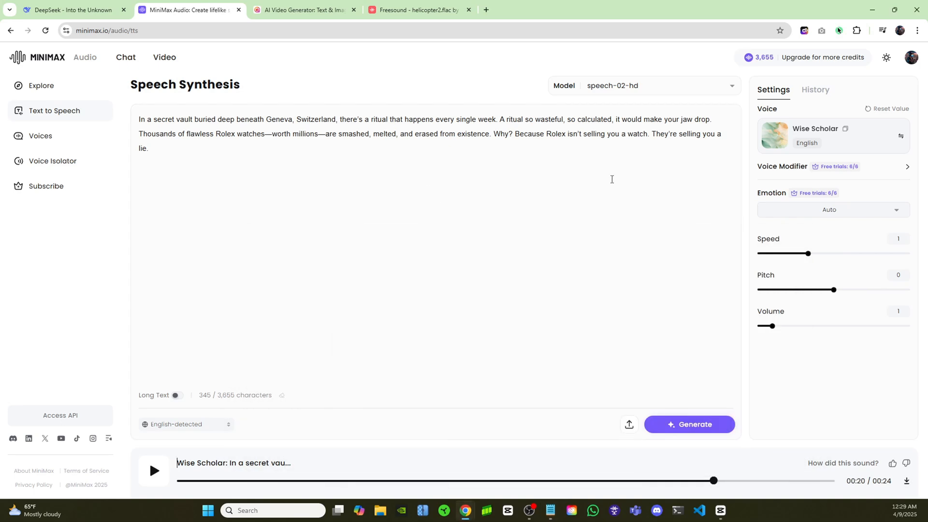
mouse_move(545, 265)
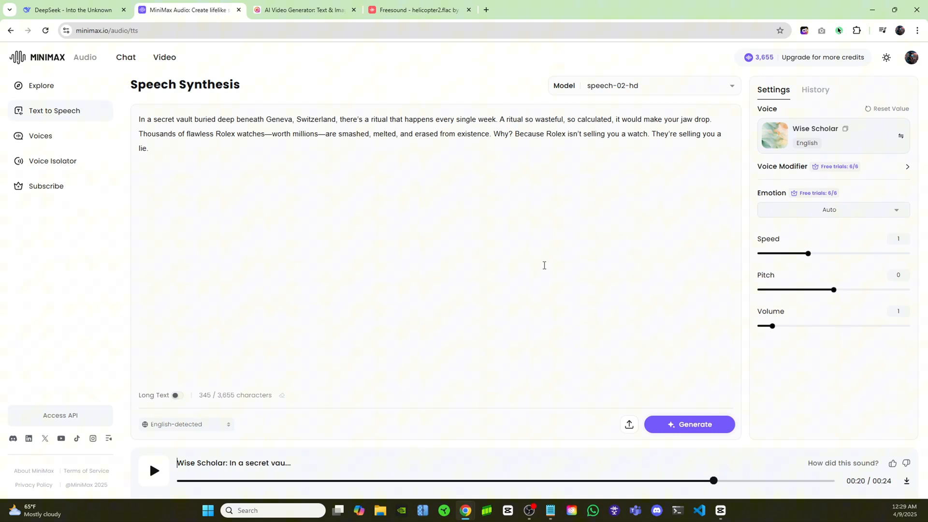
mouse_move(582, 342)
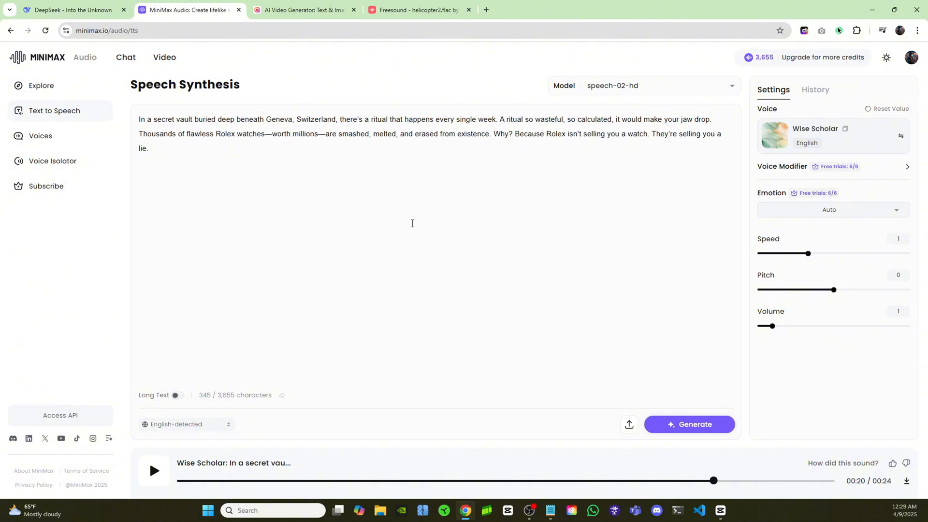
left_click(303, 10)
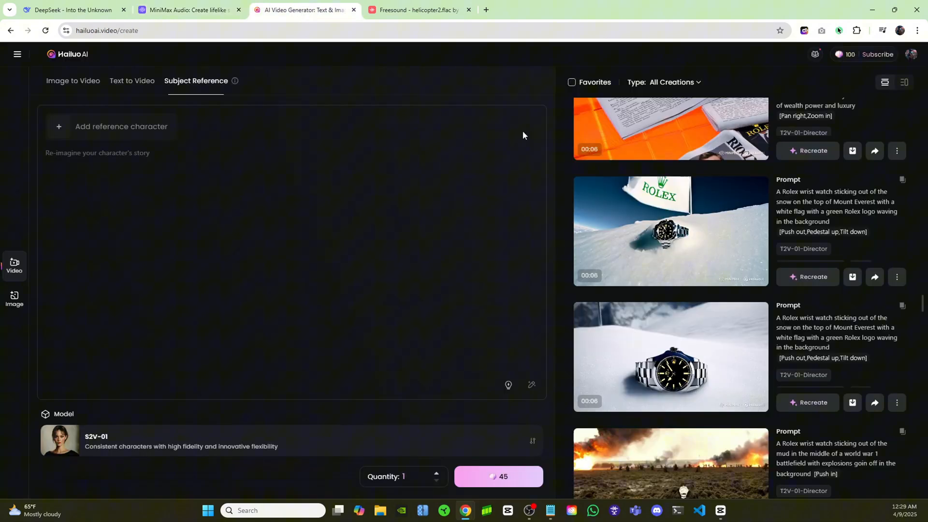
Step: Bring up the camera movement choices in Hailuo AI's Image to Video prompt box
scroll("down", 3)
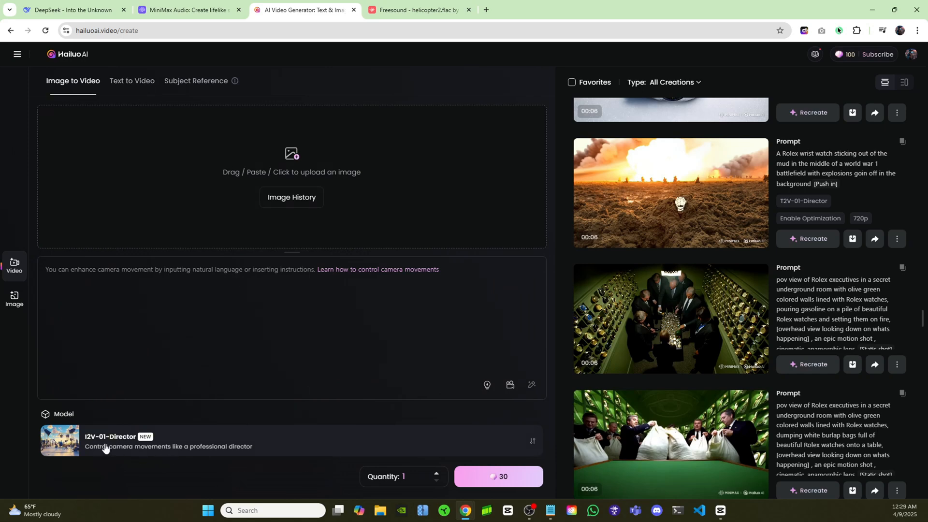
mouse_move(176, 433)
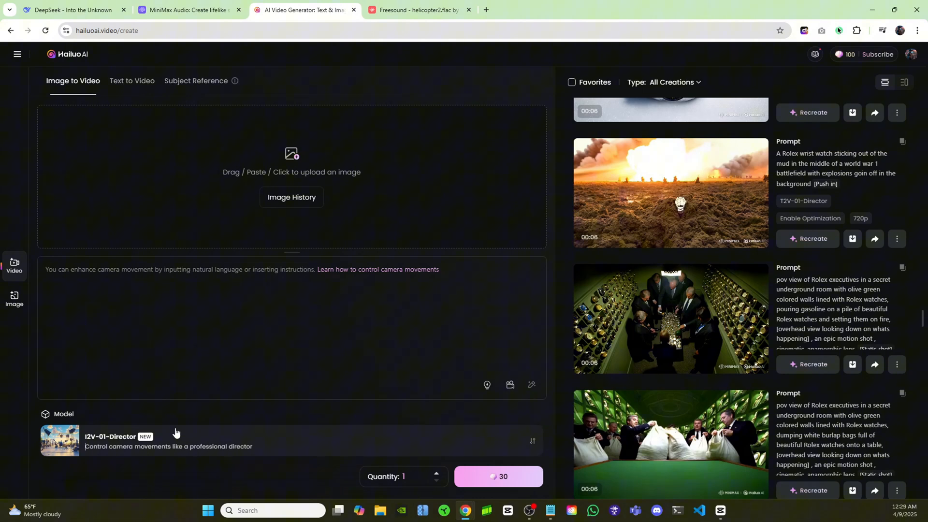
mouse_move(528, 442)
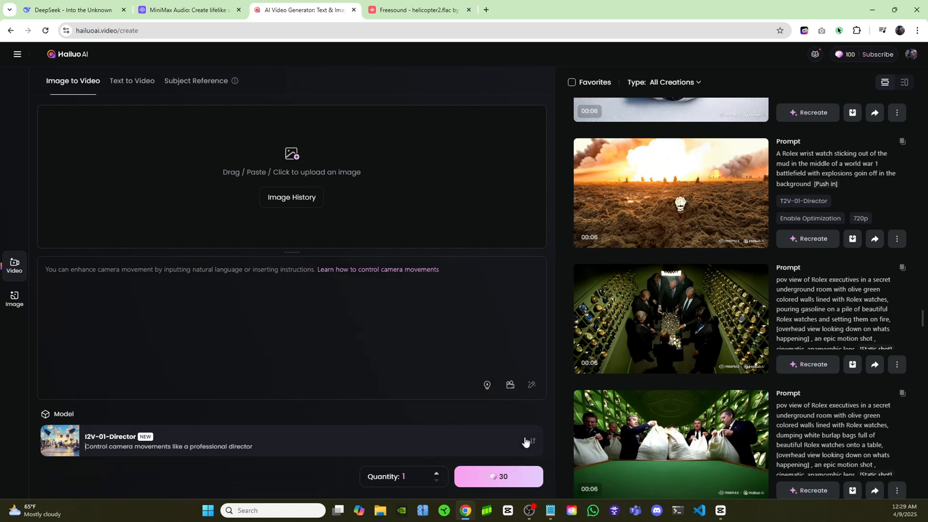
left_click(510, 385)
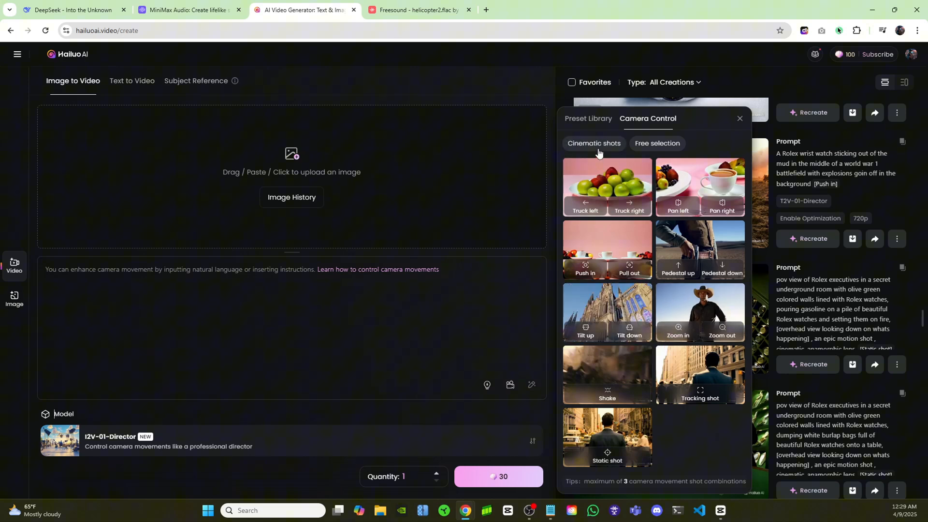
Step: Enter the 1905 London Hans Wilsdorf prompt with a Downward tilt cinematic camera move
left_click(593, 143)
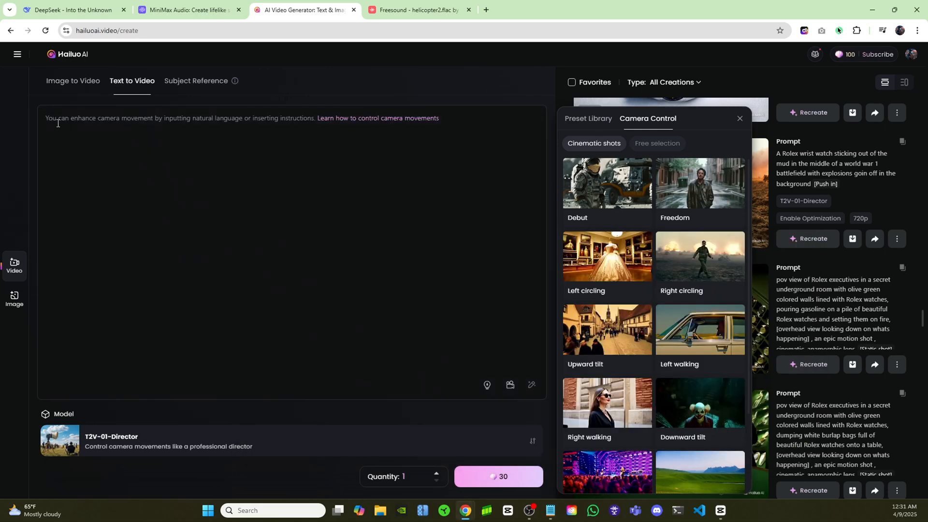
type("To understand this madness, we need to rewind to 1905. London. A 24-year-old German immigrant named Hans Wilsdorf is obsessed with one idea: creating the world's first precision wristwatch.")
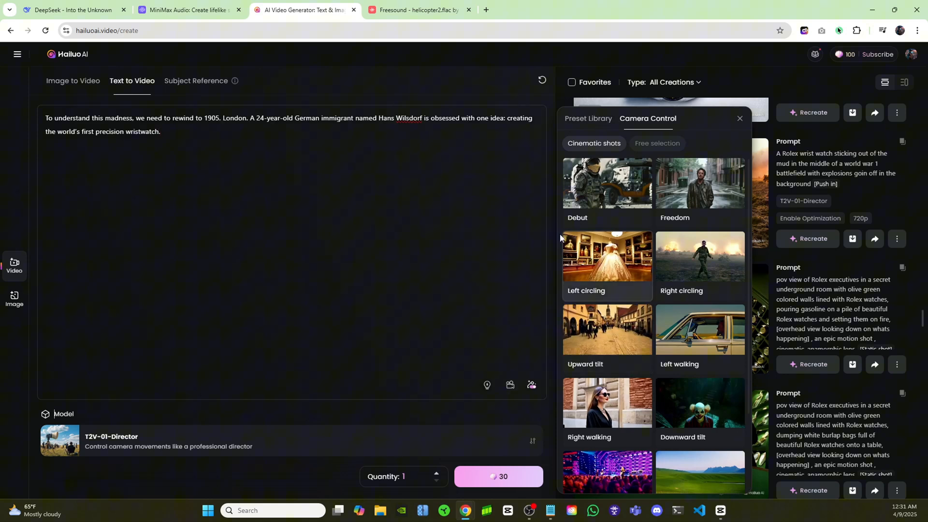
scroll("down", 3)
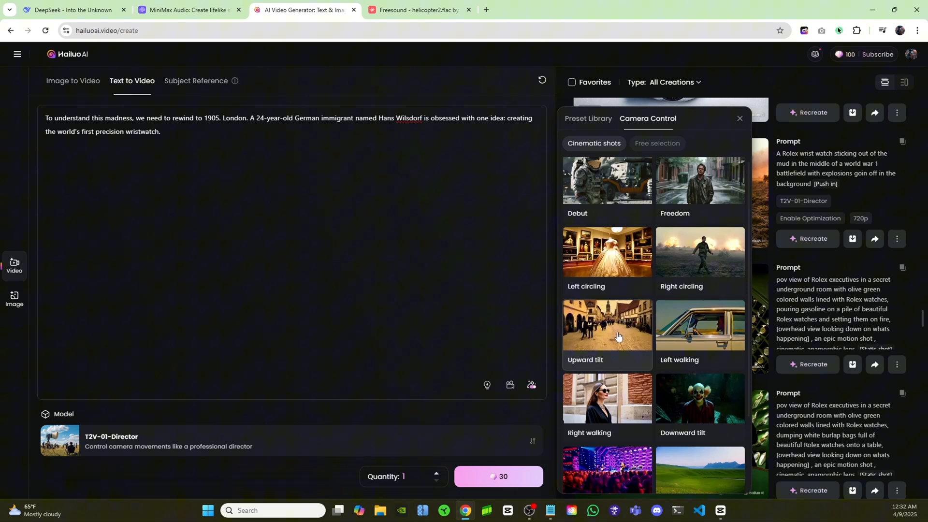
scroll("down", 3)
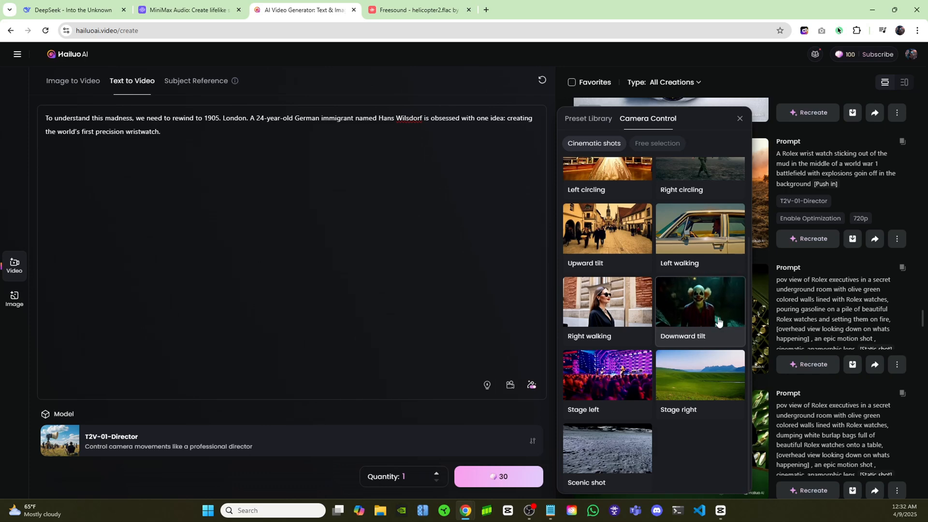
left_click(700, 302)
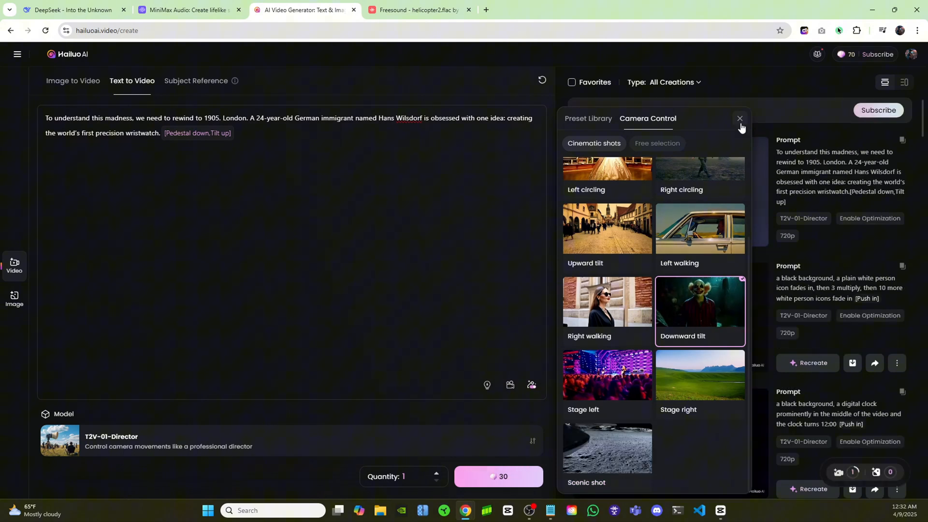
left_click(740, 118)
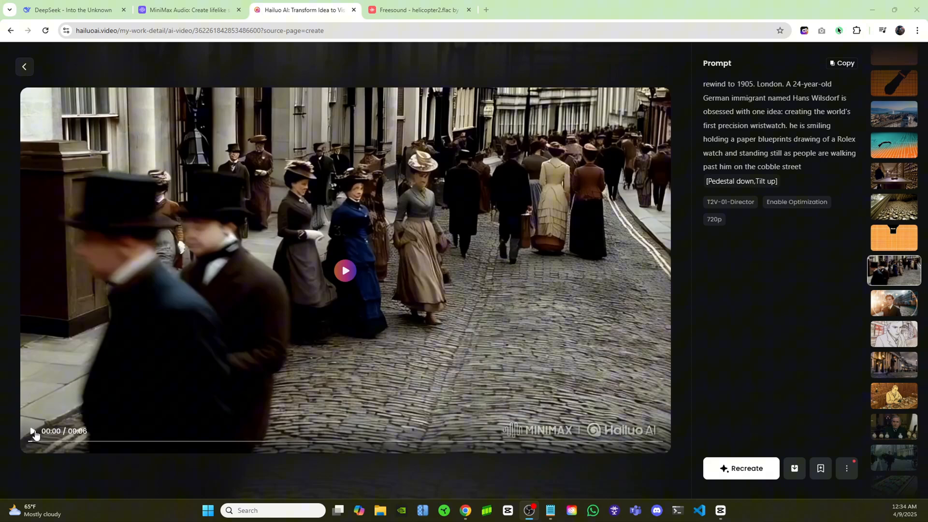
Step: Play the generated six-second 1905 London clip to the end
left_click(344, 271)
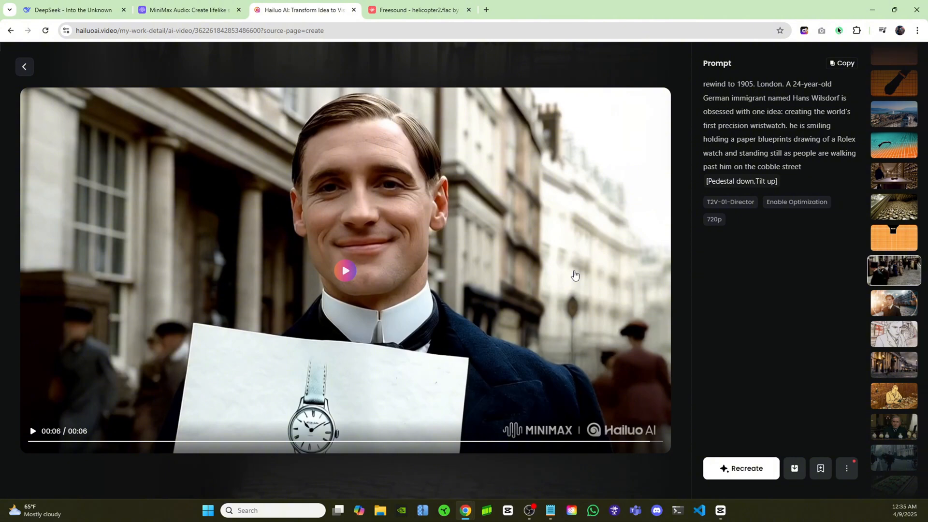
mouse_move(543, 284)
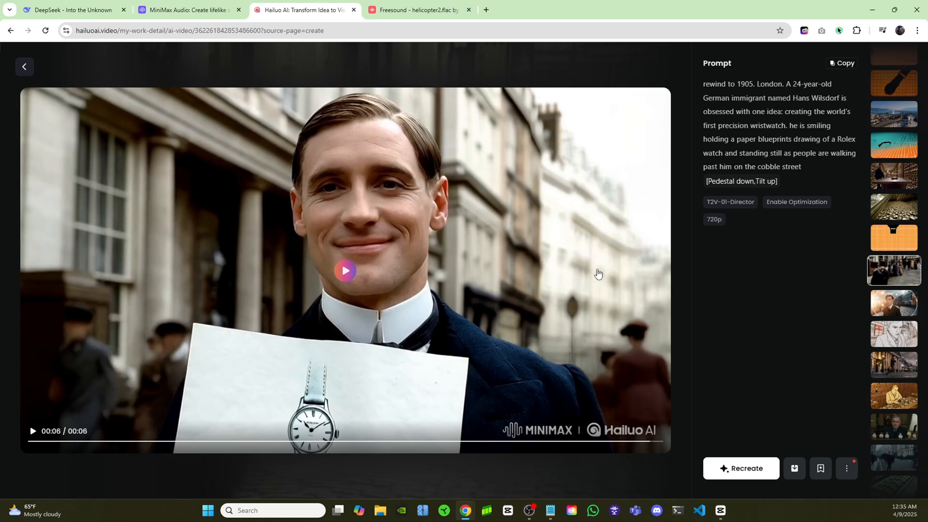
mouse_move(542, 264)
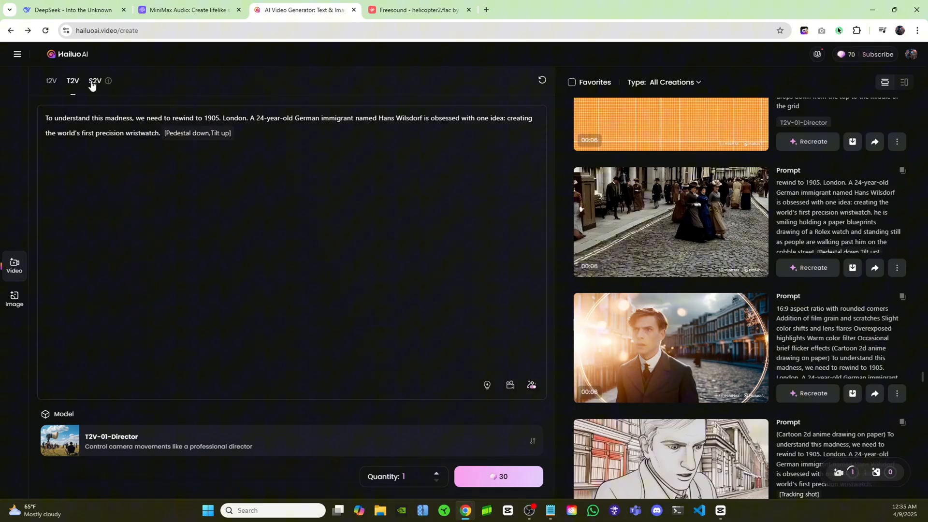
Step: Set the smiling man with the blueprint as the S2V reference character
left_click(94, 81)
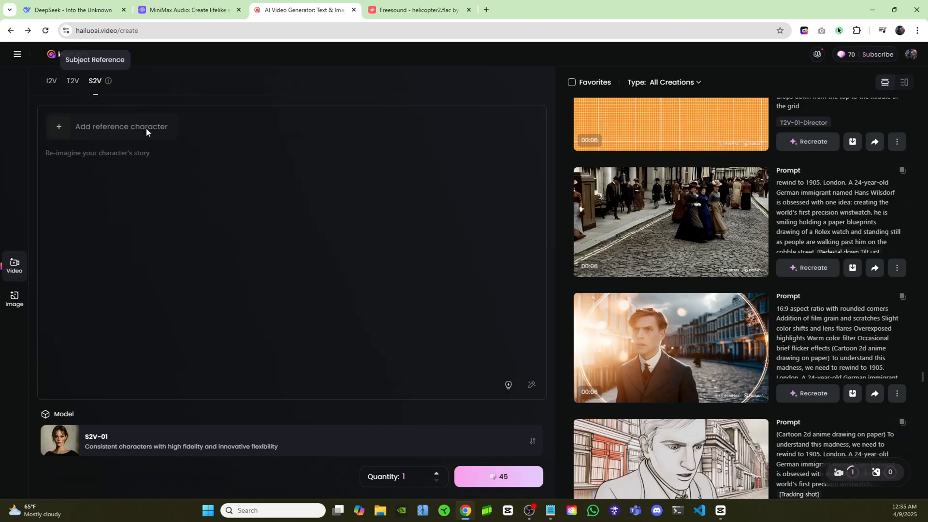
left_click(121, 126)
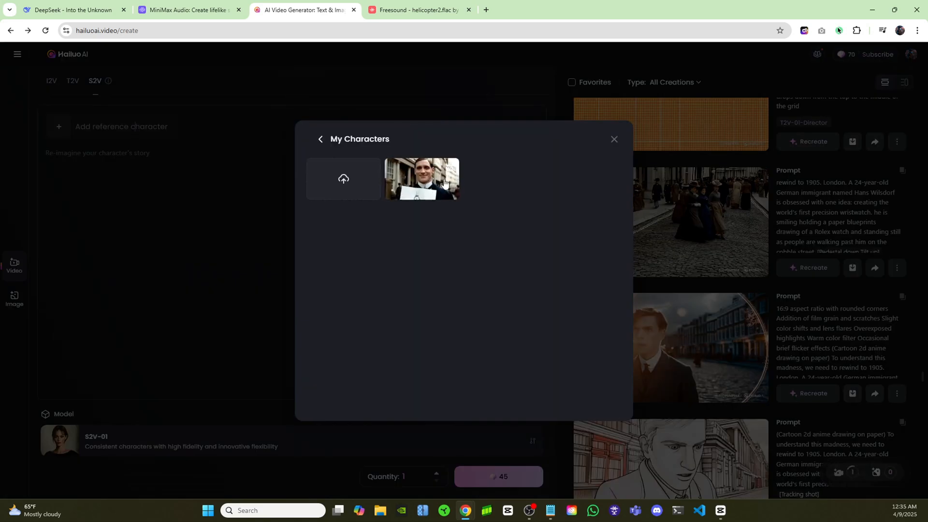
mouse_move(407, 253)
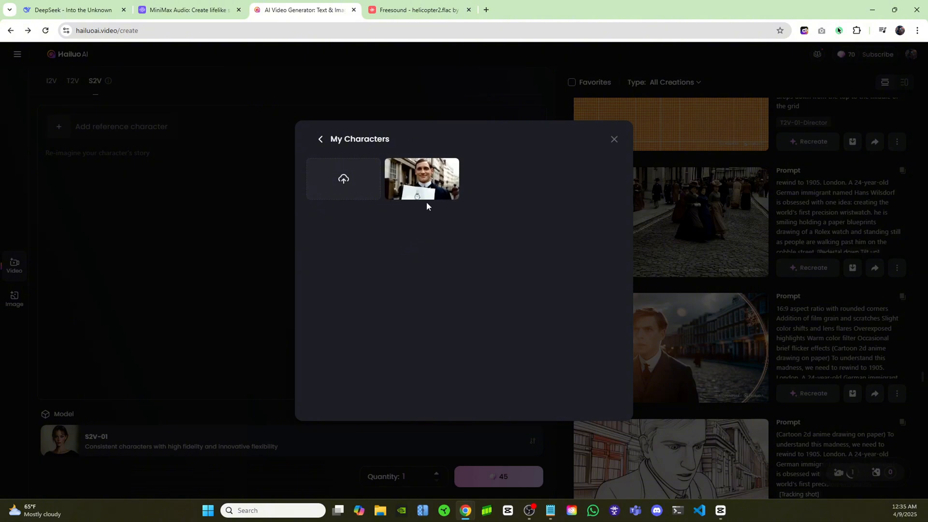
left_click(422, 179)
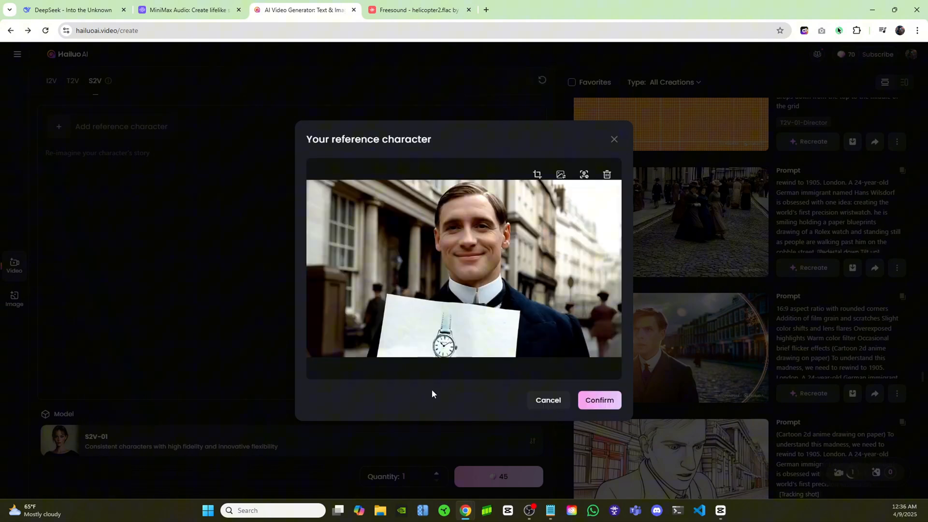
left_click(599, 401)
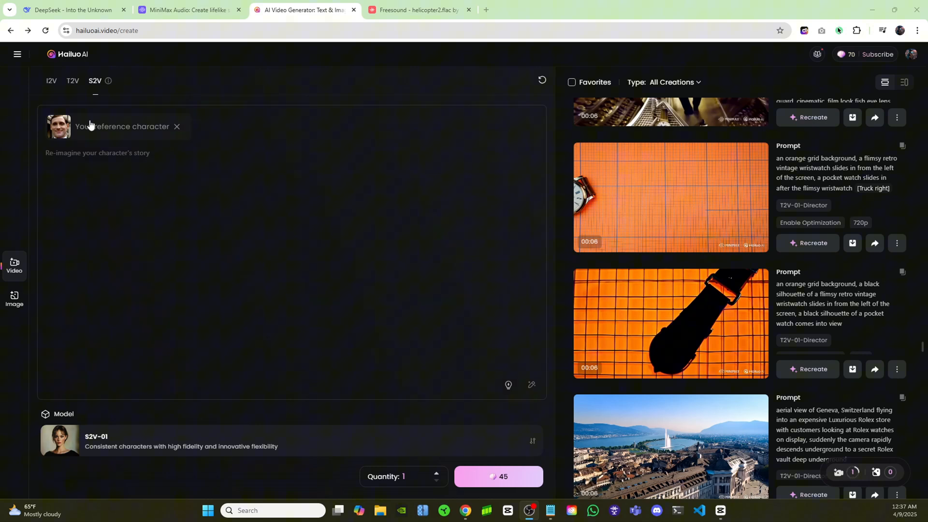
mouse_move(551, 518)
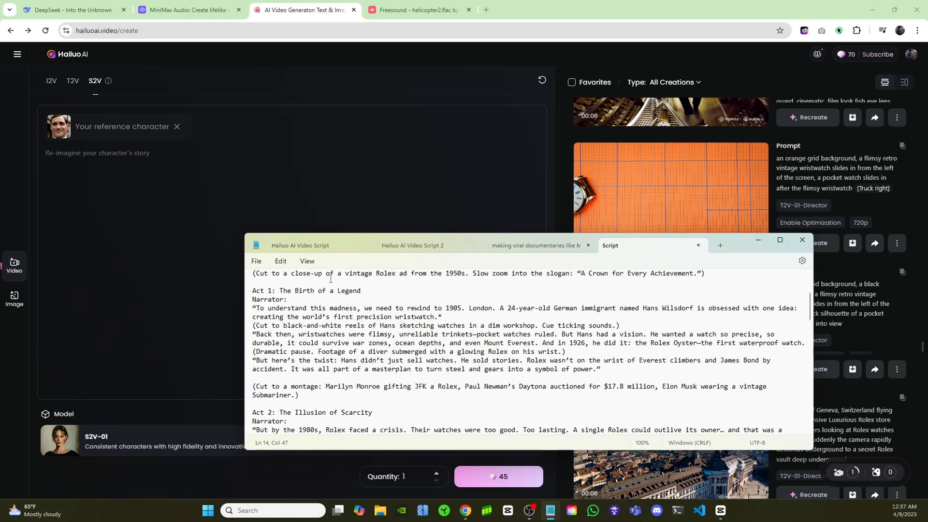
Step: Paste the 1905 London workshop blueprint scene into the character's story box
left_click(803, 240)
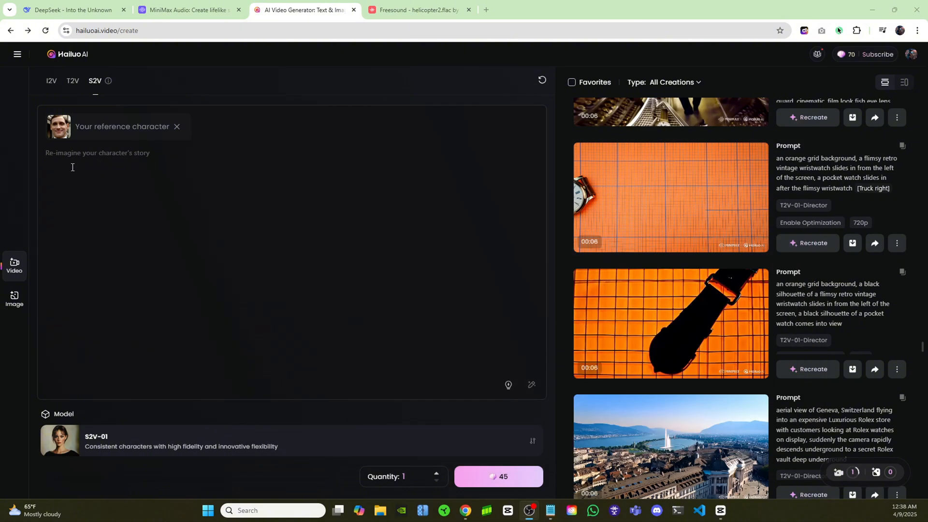
right_click(72, 168)
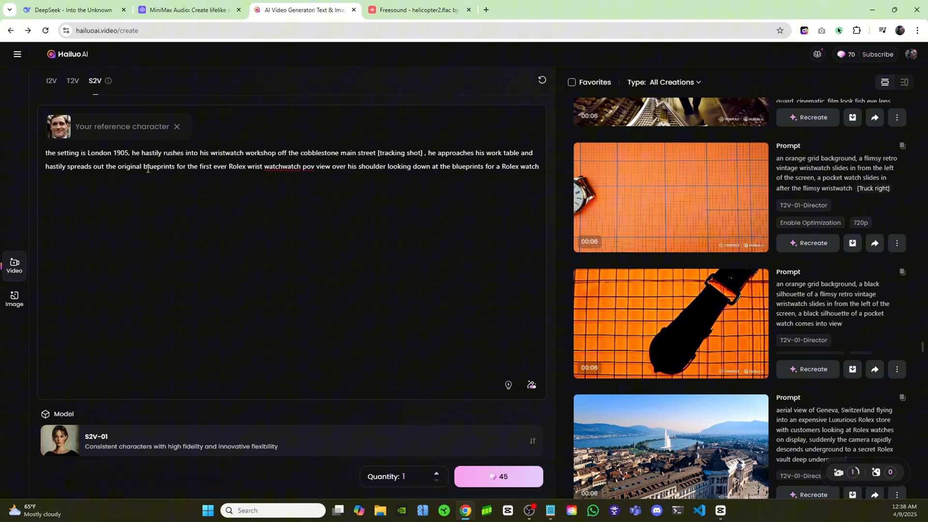
left_click_drag(153, 153, 246, 152)
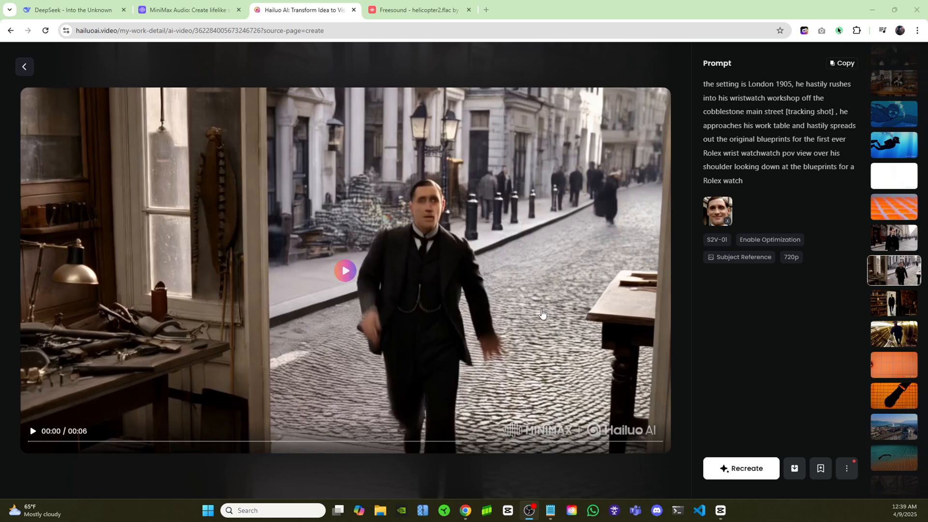
mouse_move(733, 234)
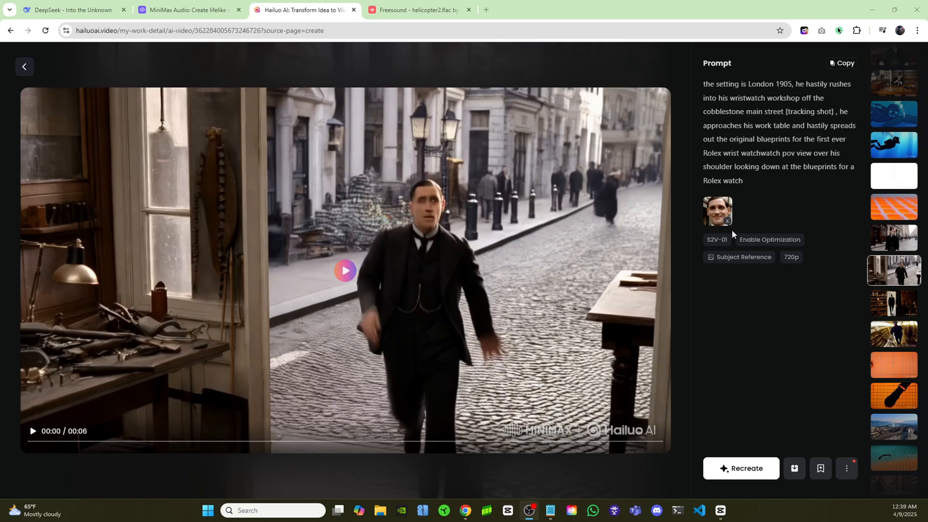
mouse_move(375, 281)
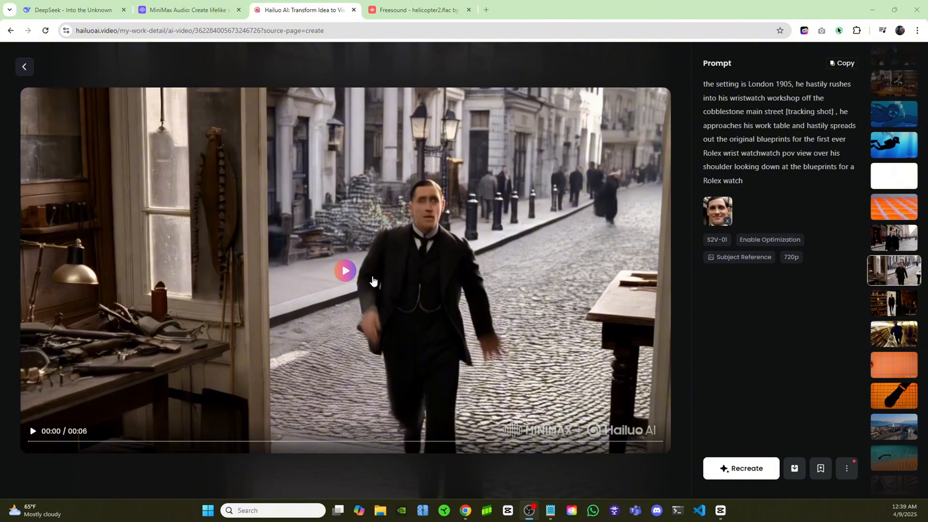
Step: Play the generated London 1905 workshop clip on its detail page
left_click(347, 284)
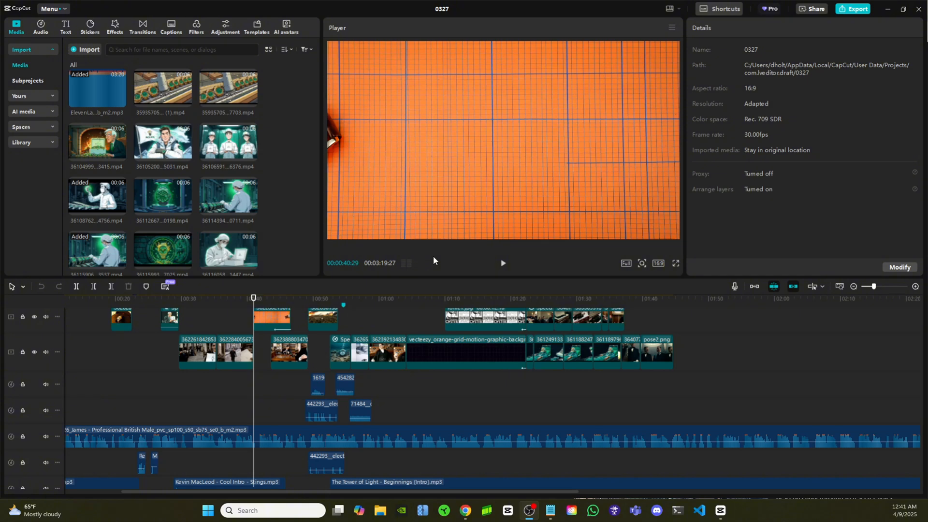
mouse_move(499, 274)
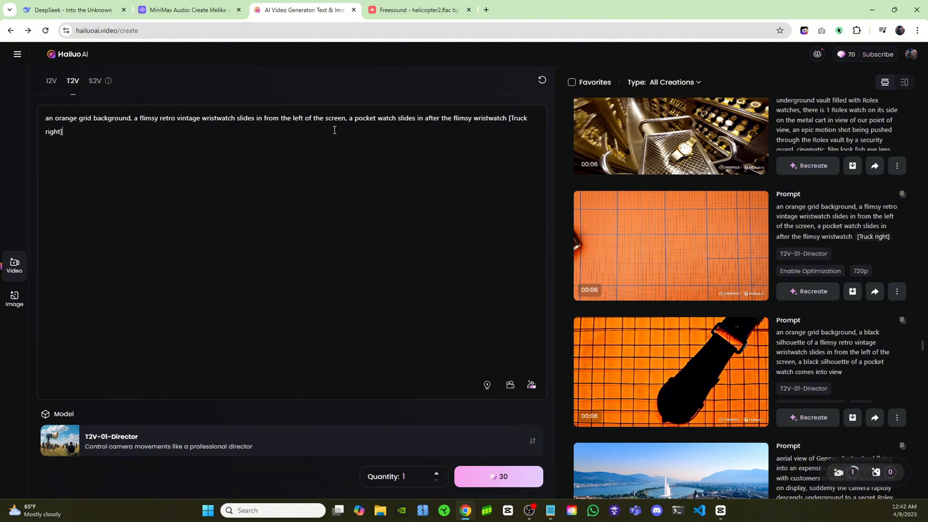
Step: Preview the orange grid clip and return to the video creation page
left_click(671, 246)
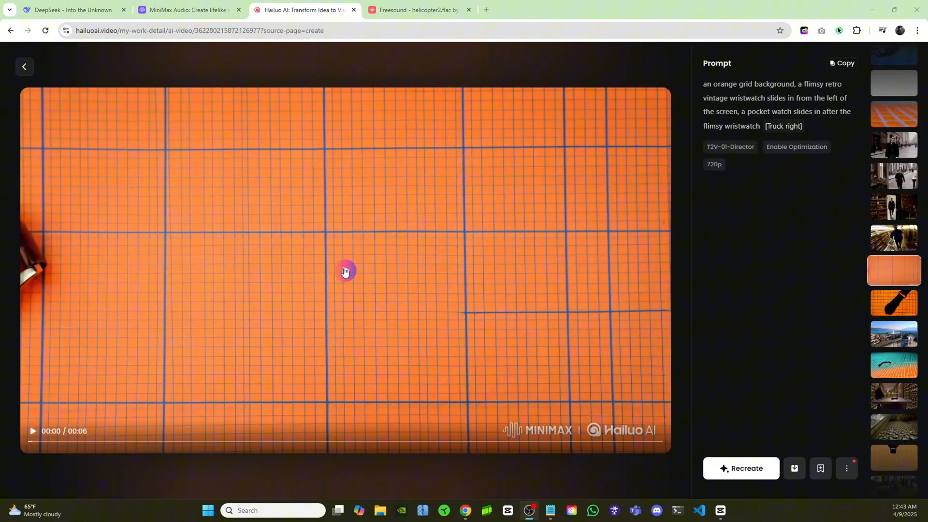
left_click(344, 271)
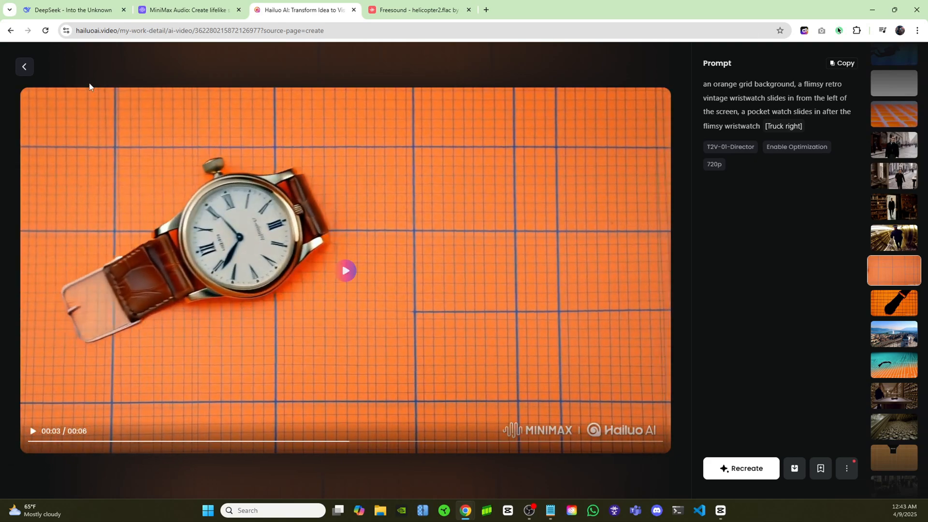
left_click(24, 66)
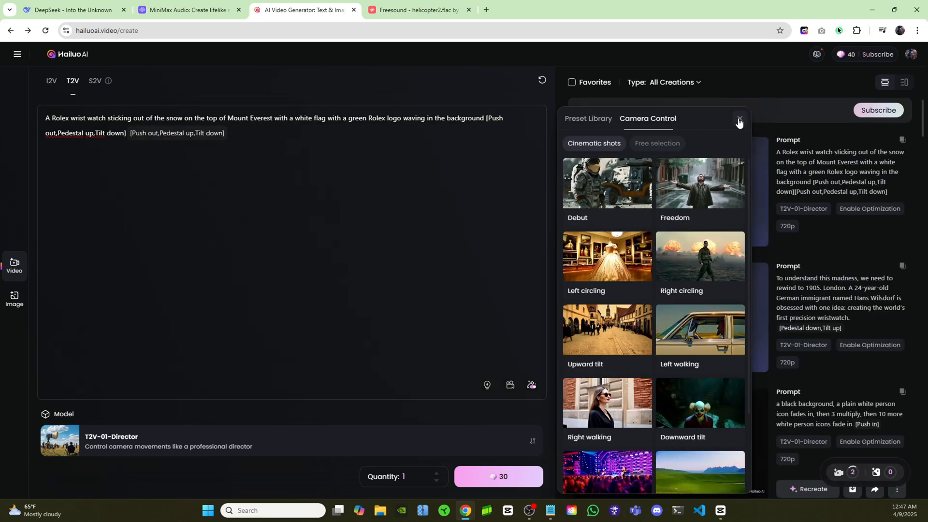
mouse_move(743, 120)
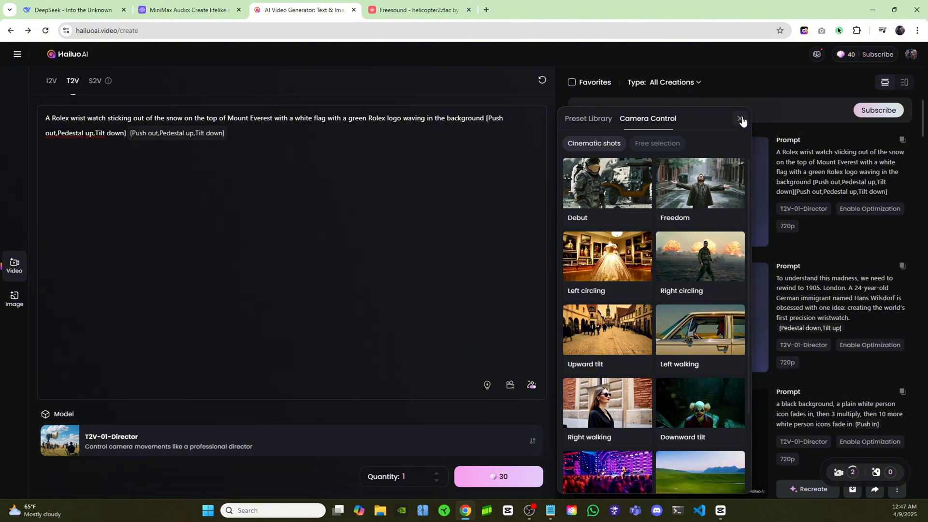
Step: Write the Everest Rolex-flag prompt with push out, pedestal up and tilt down camera moves
left_click(740, 118)
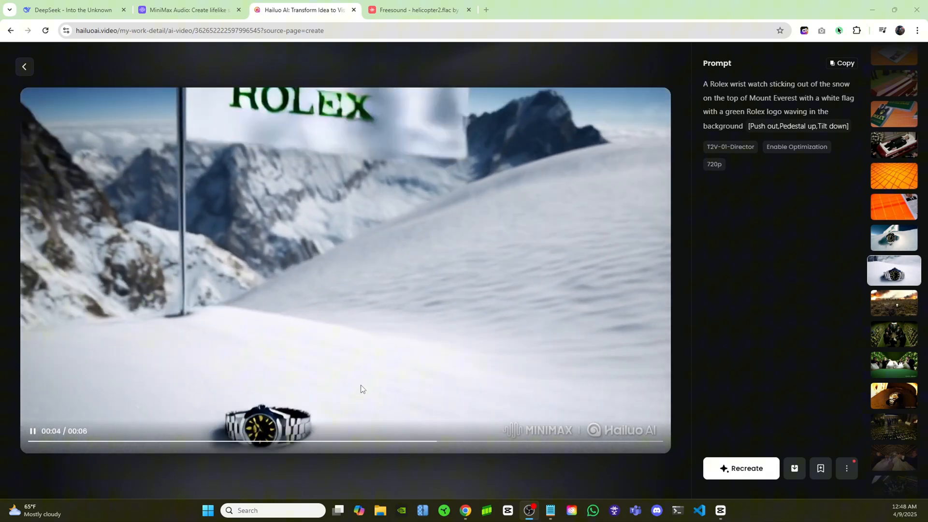
left_click(25, 66)
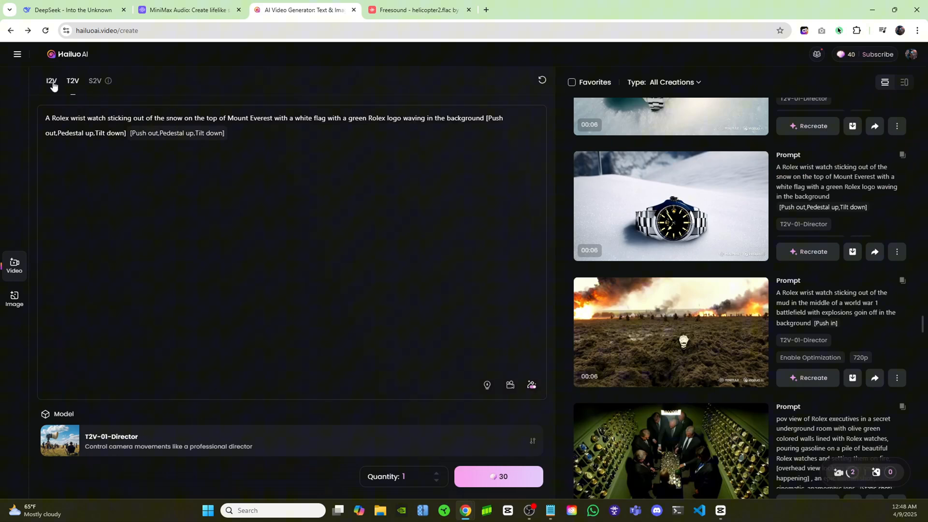
Step: Switch to image-to-video, upload the cartoon soldier image and write the [Shake] soldier-in-trench prompt
left_click(50, 81)
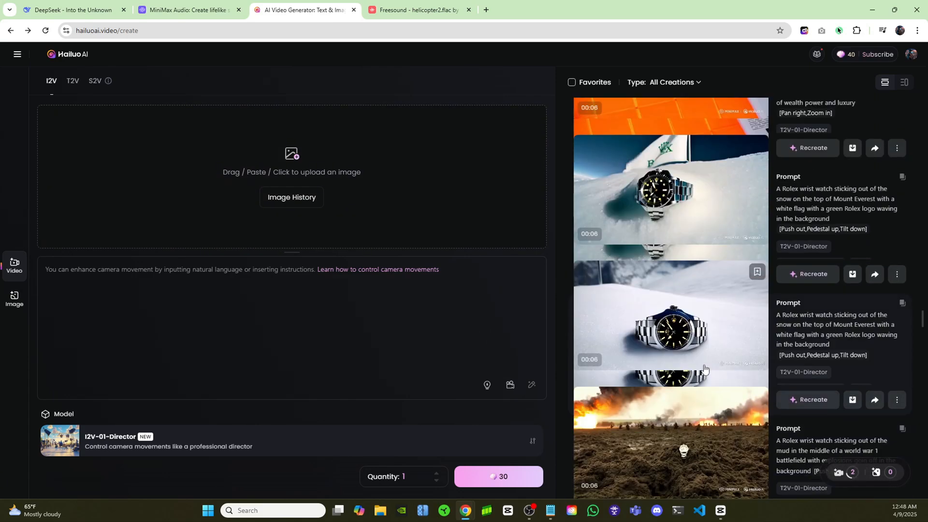
scroll("down", 3)
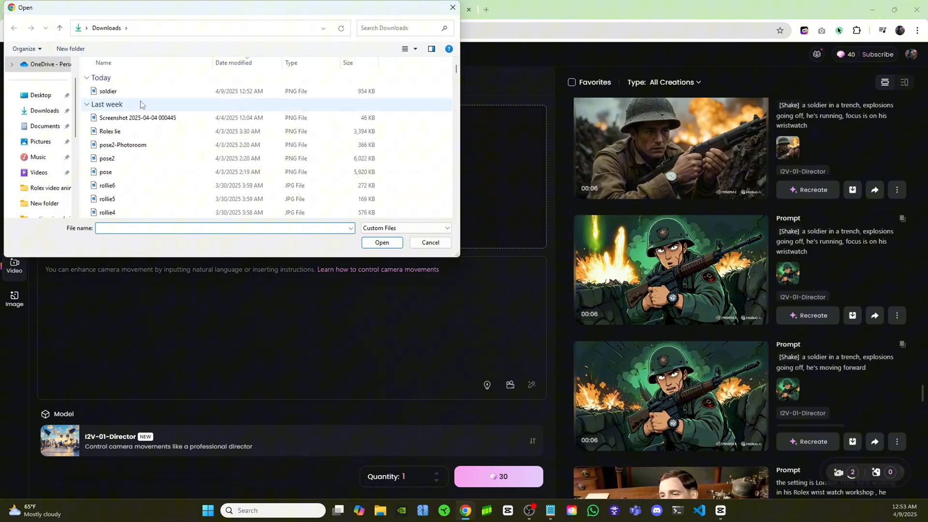
left_click(382, 242)
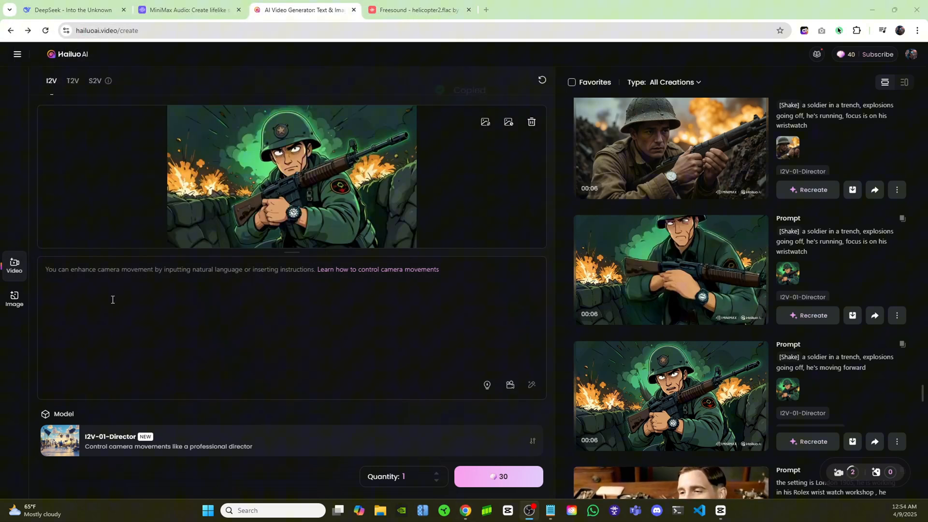
type("[Shake]a soldier in a trench, explosions going off, he's running, focus is on his wristwatch")
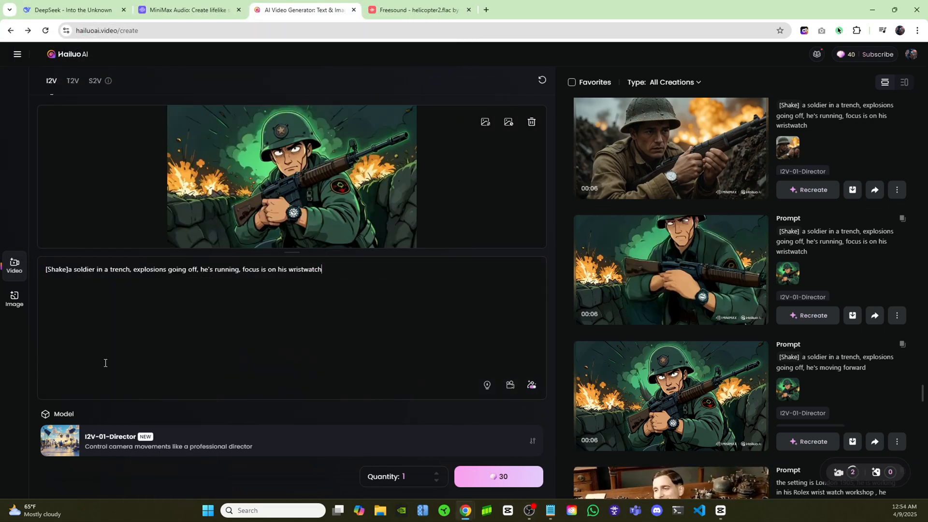
mouse_move(211, 172)
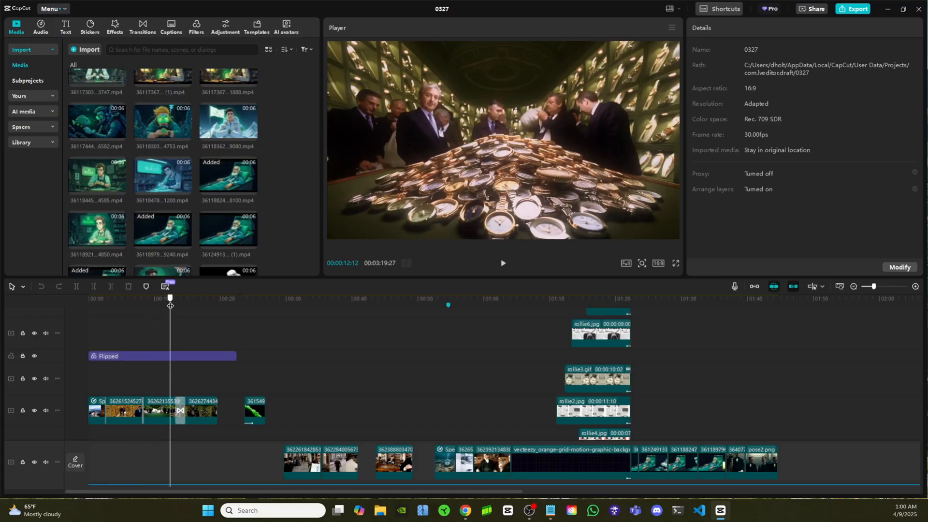
Step: Leave the CapCut timeline and bring up YouTube Studio's Creator Music page
left_click(219, 298)
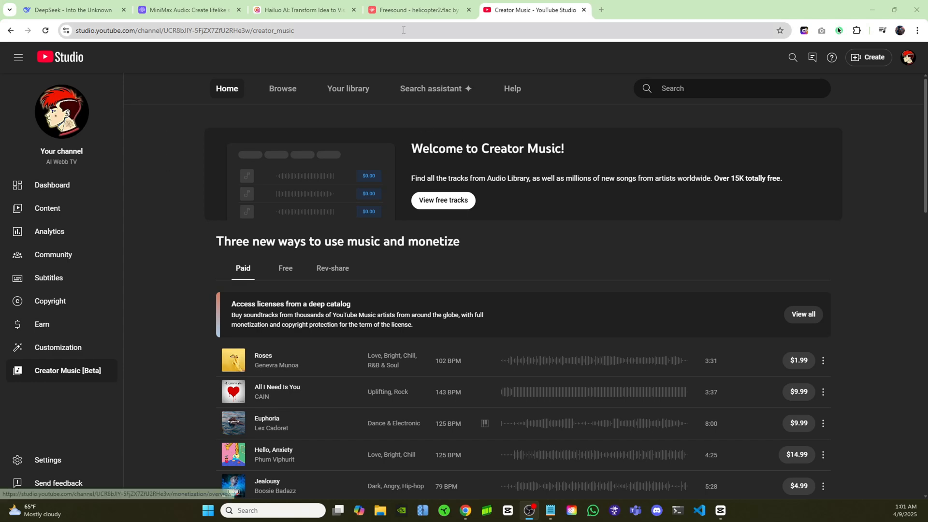
Step: Search the free Creator Music tracks for "dramatic" and preview the Final Boss track
left_click(442, 200)
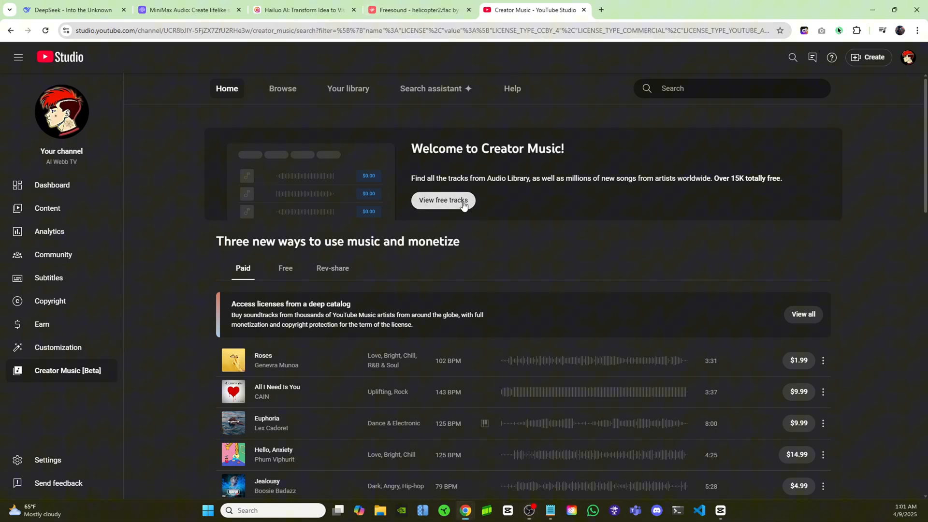
left_click(443, 201)
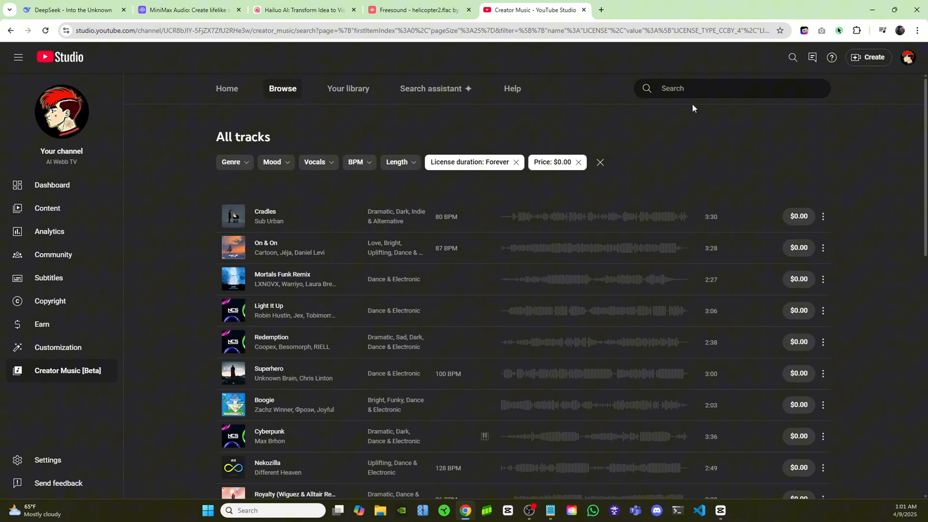
type("dramatic")
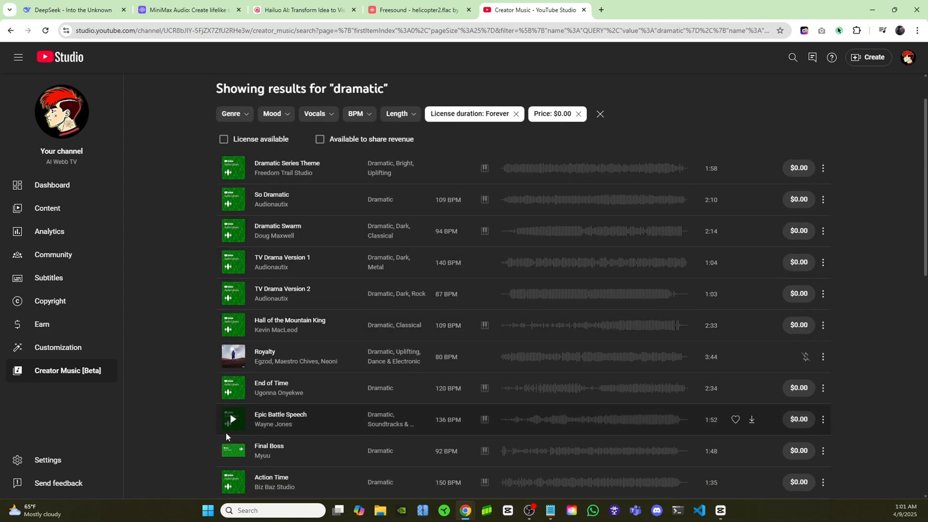
scroll("down", 3)
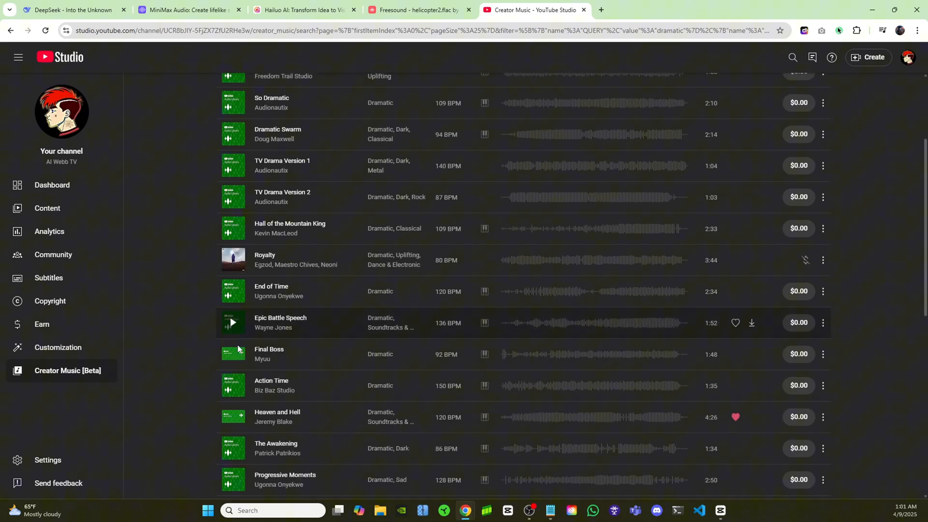
left_click(232, 323)
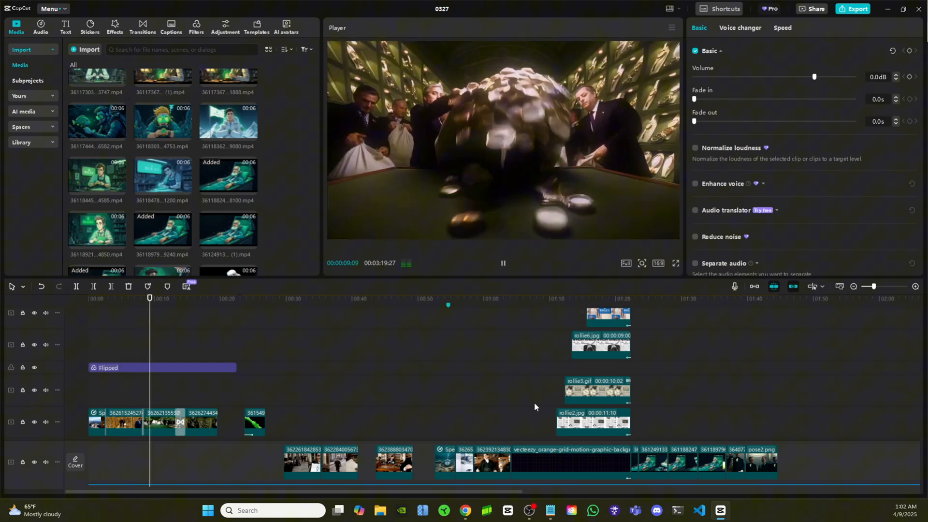
left_click(163, 298)
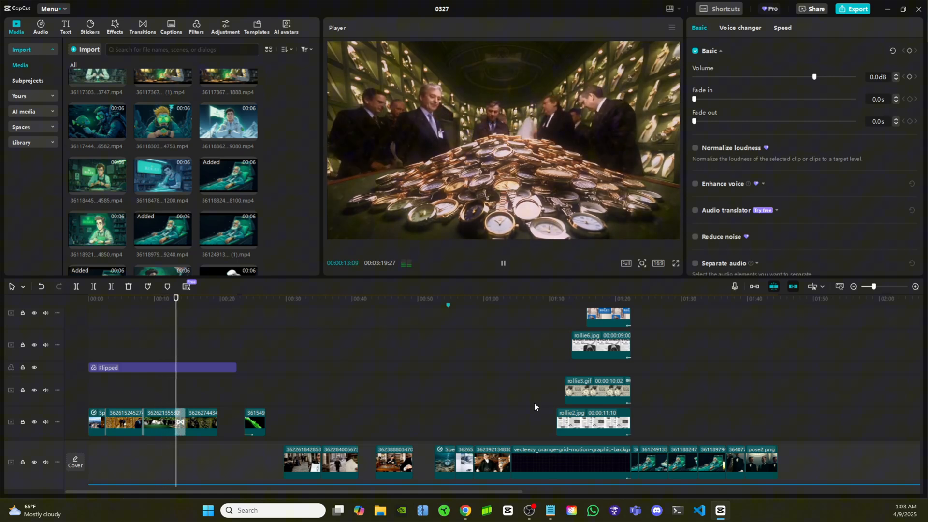
left_click(189, 297)
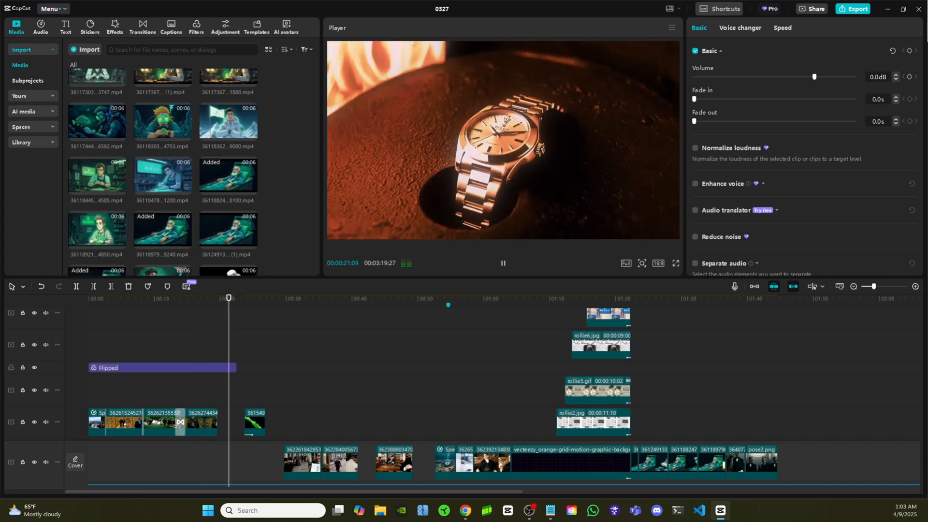
left_click(242, 298)
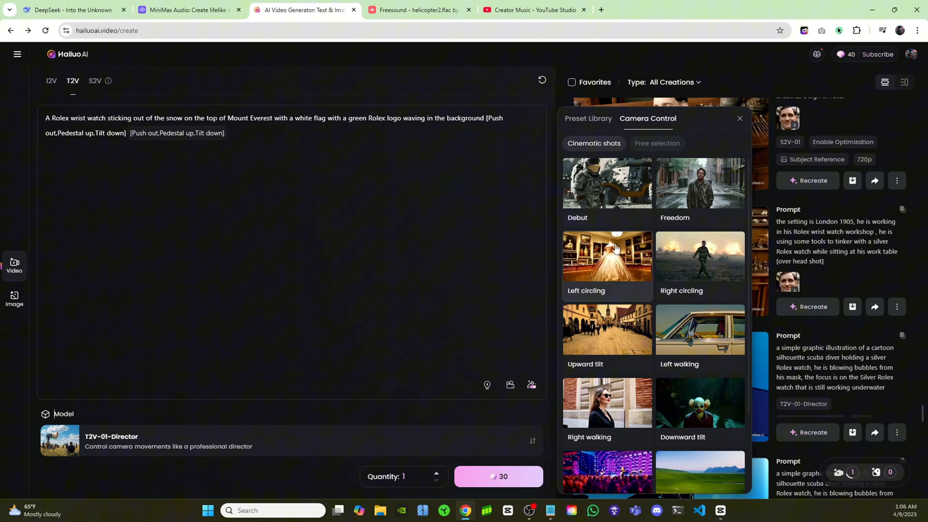
mouse_move(660, 358)
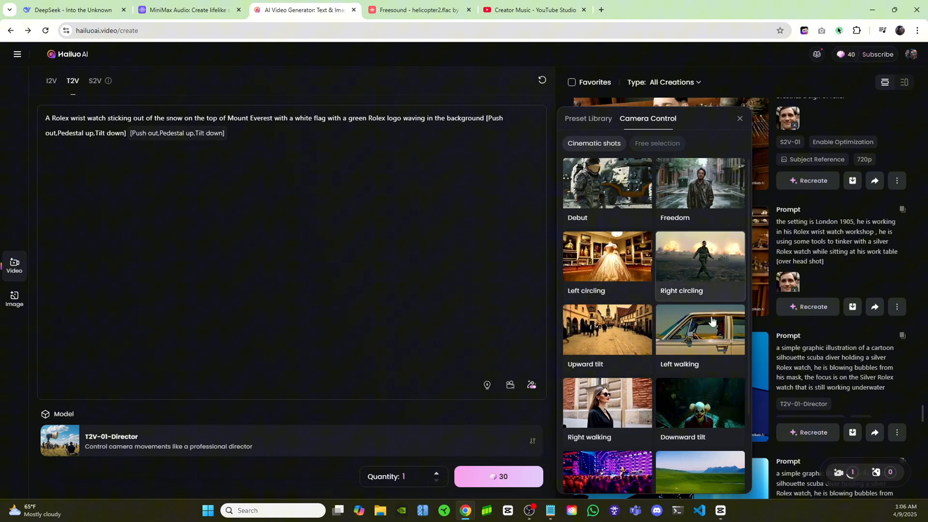
mouse_move(607, 330)
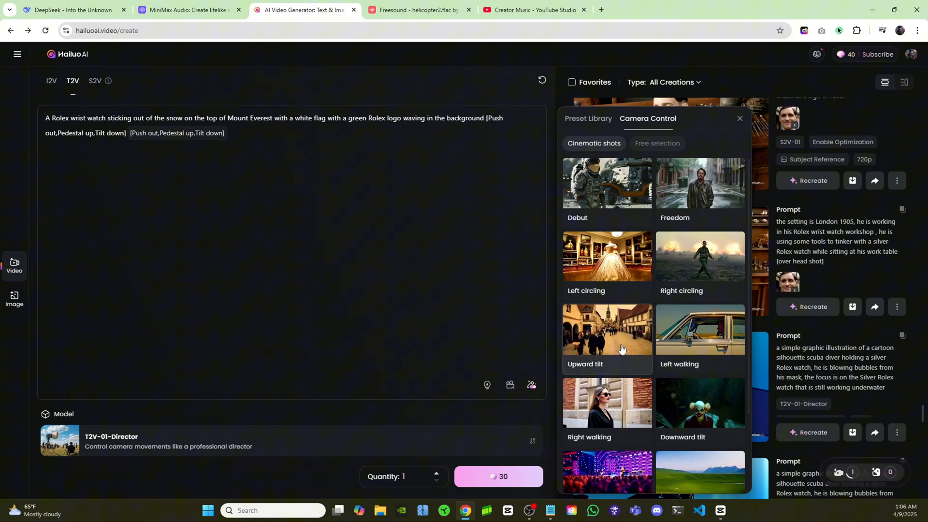
mouse_move(623, 349)
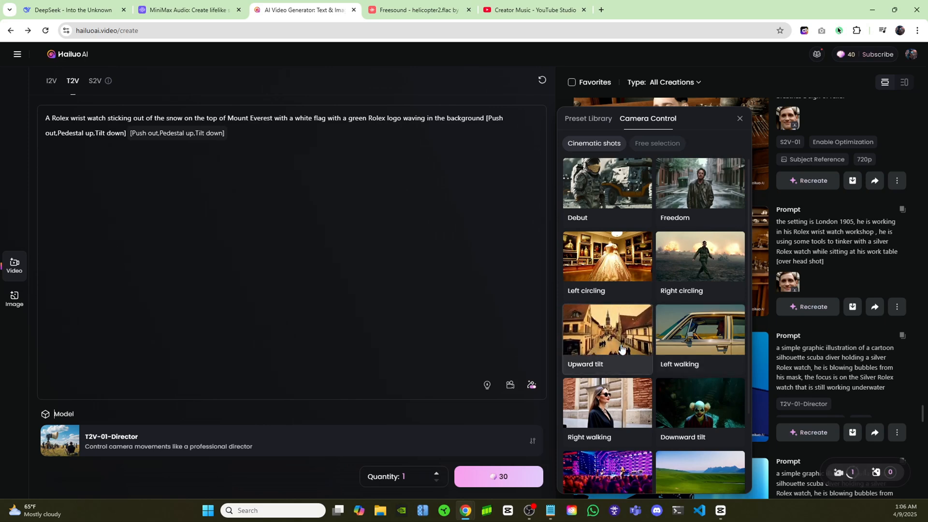